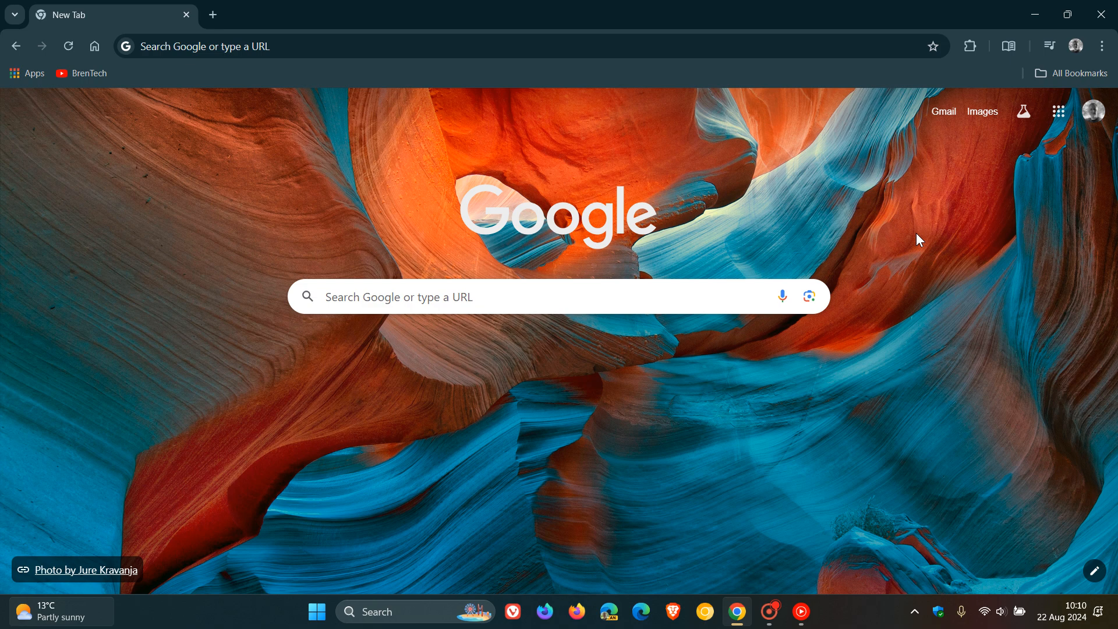
mouse_move(1069, 617)
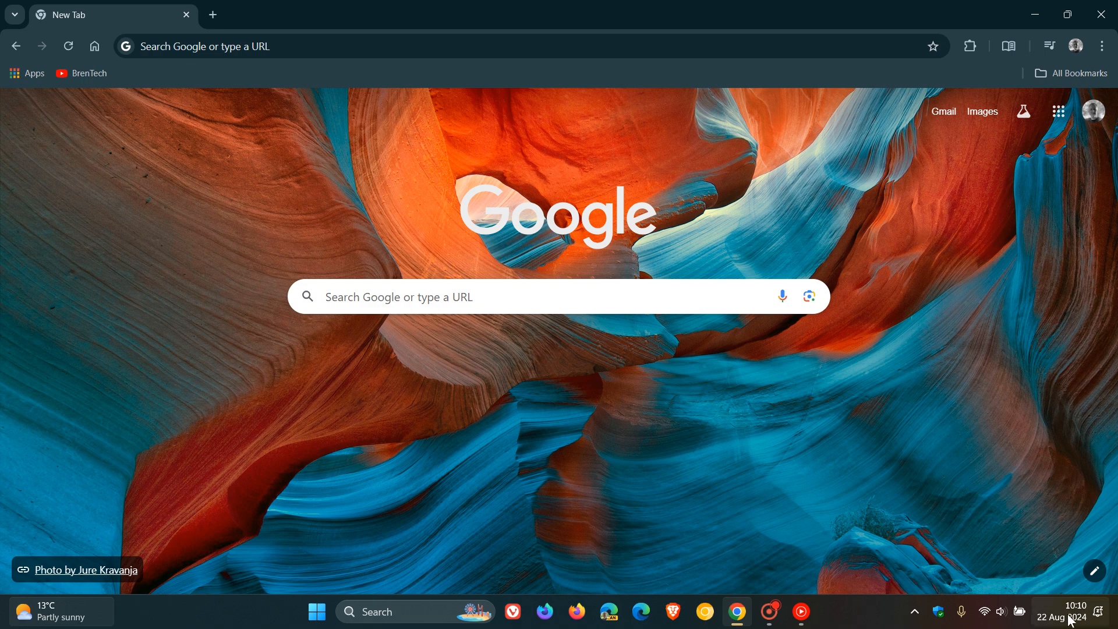
mouse_move(995, 386)
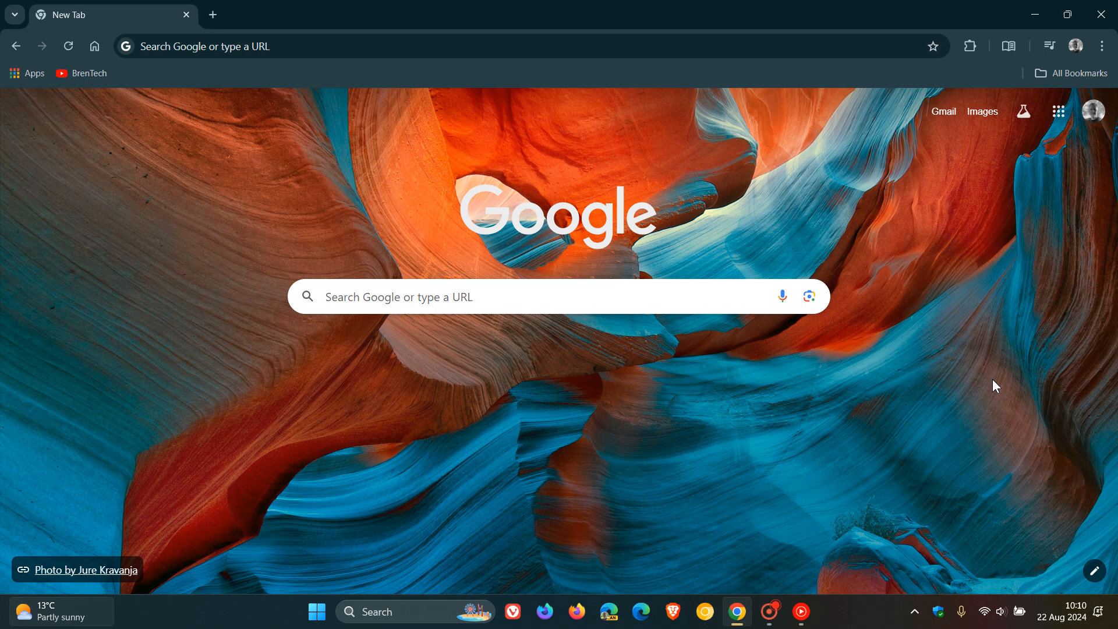
Step: Reach About Chrome from the Help menu, showing version 128.0.6613.85 up to date
click(1102, 46)
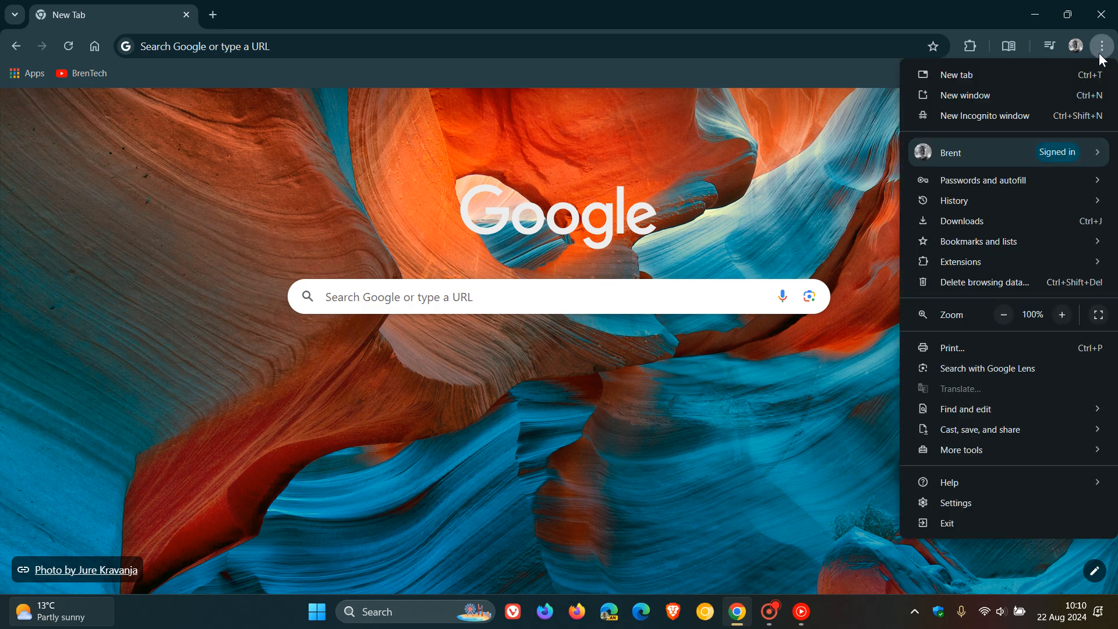
mouse_move(949, 482)
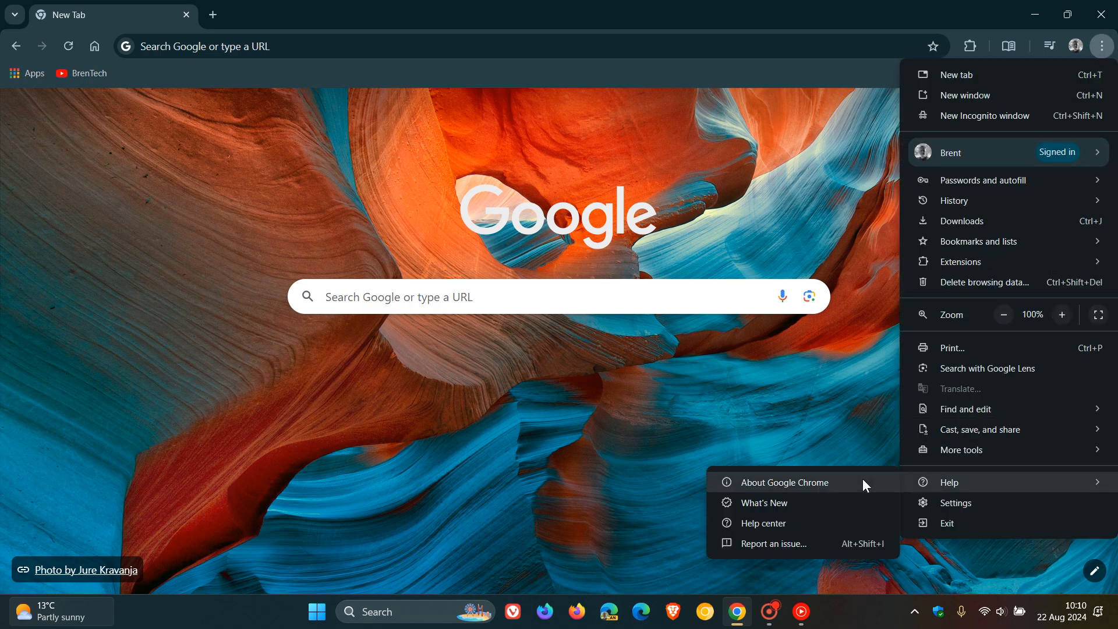
click(785, 482)
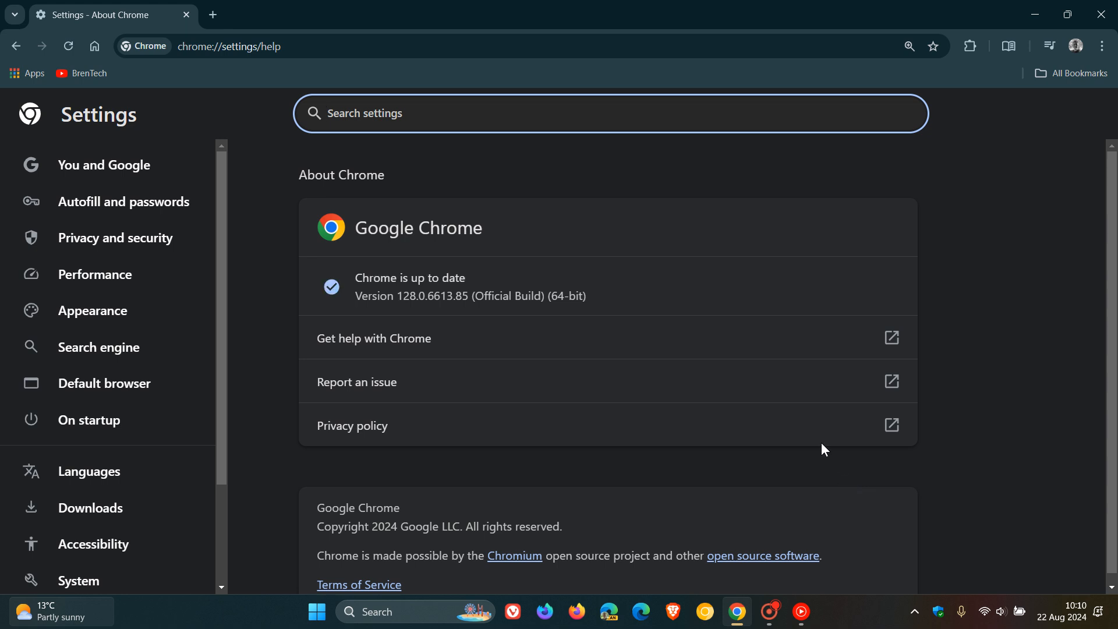
mouse_move(412, 312)
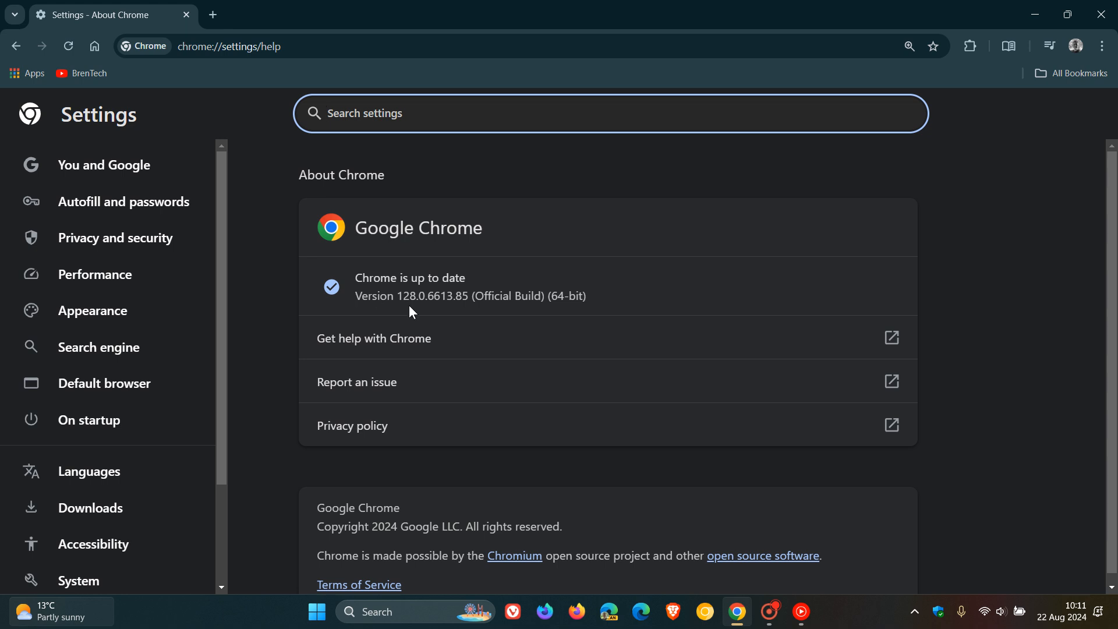
mouse_move(423, 313)
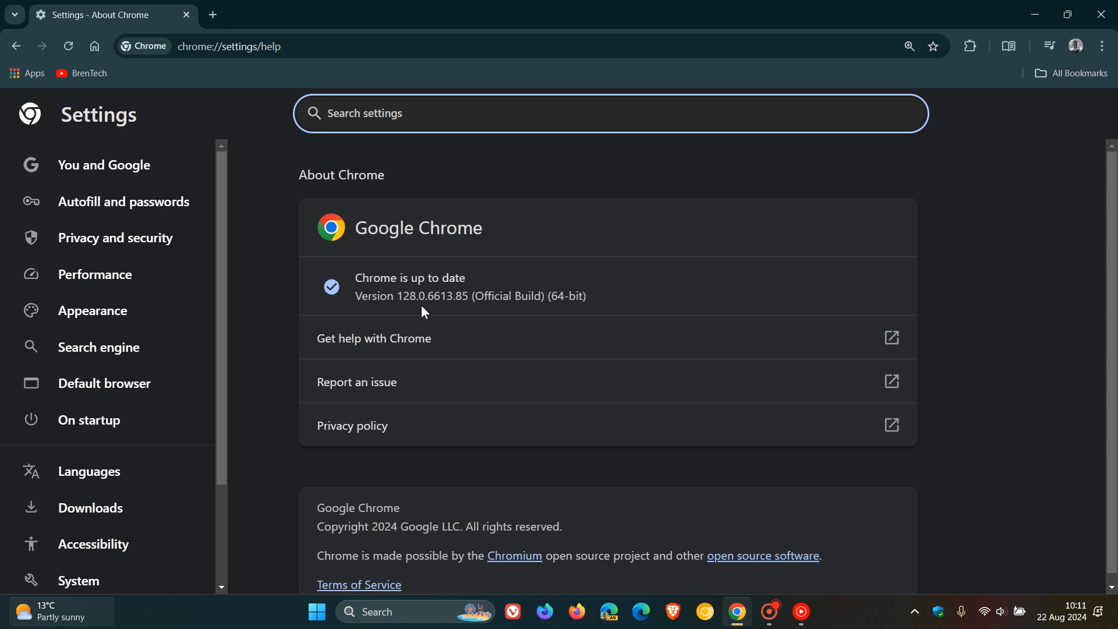
Step: Highlight the trailing part of the 128.0.6613.85 version number
double_click(459, 296)
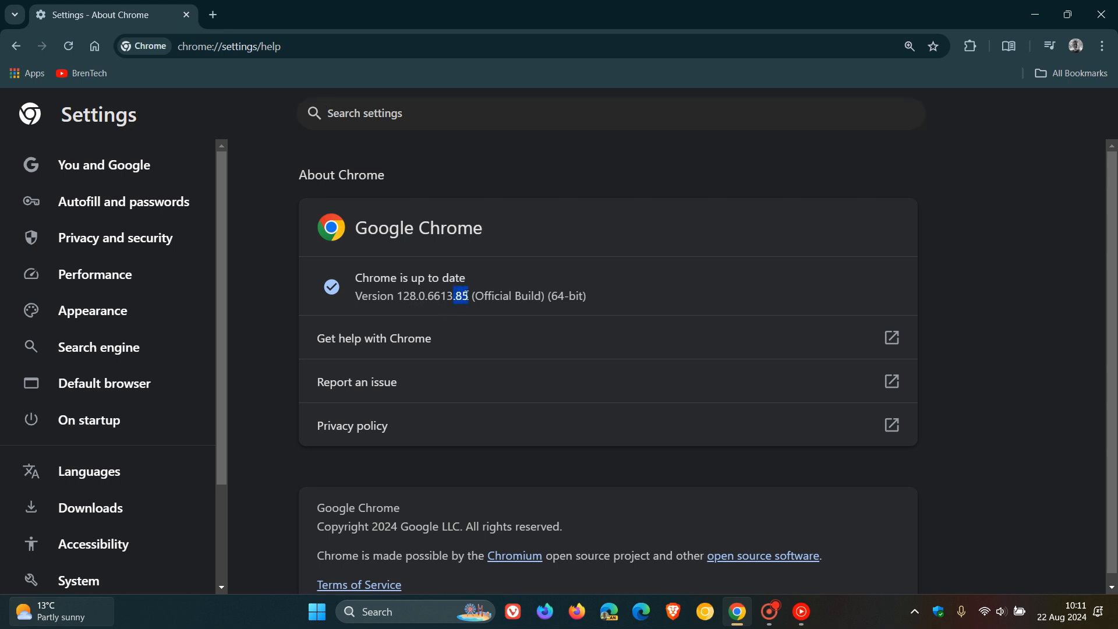
mouse_move(746, 260)
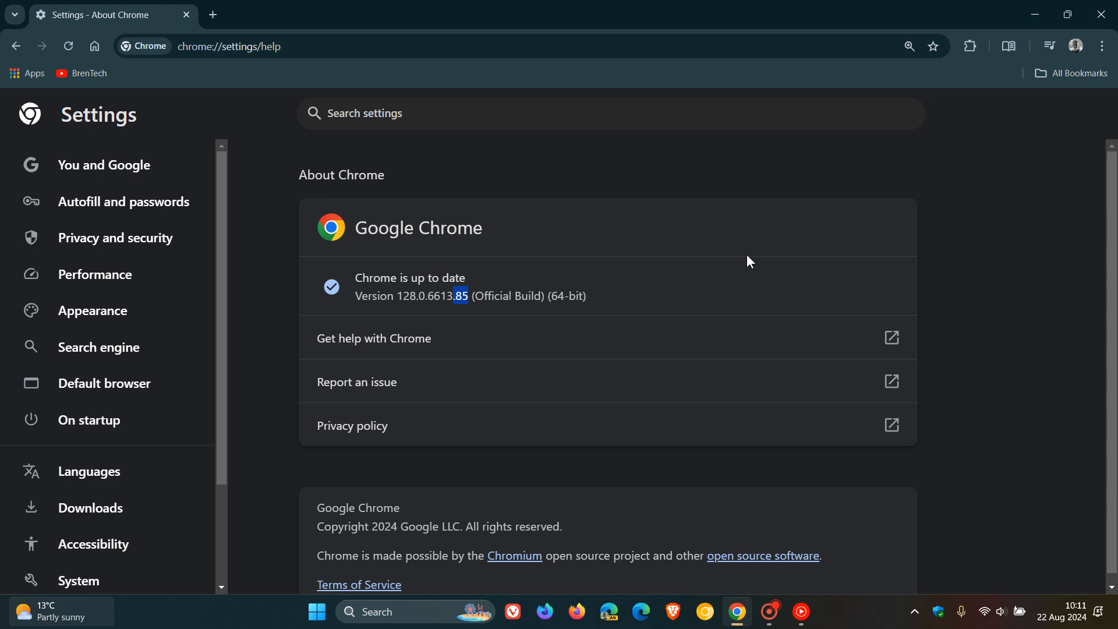
mouse_move(739, 240)
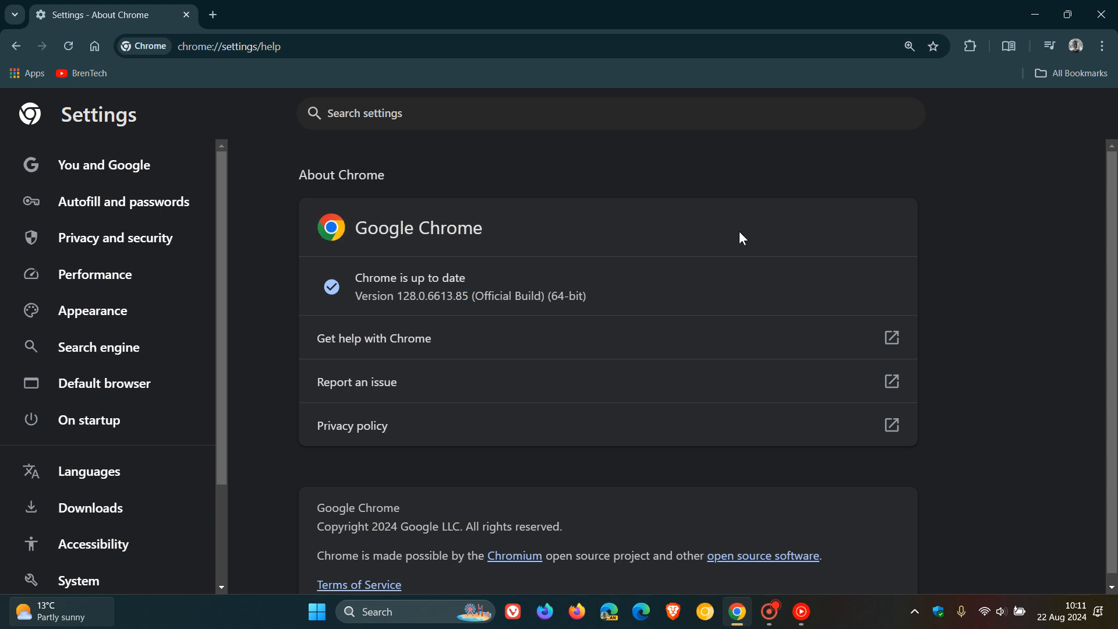
mouse_move(763, 208)
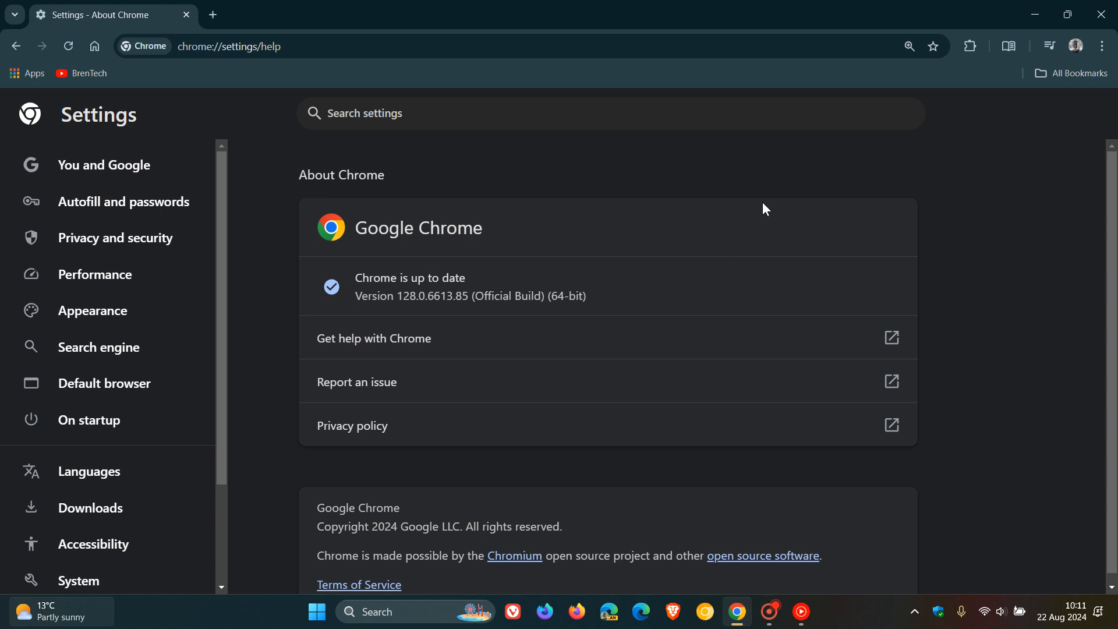
mouse_move(826, 180)
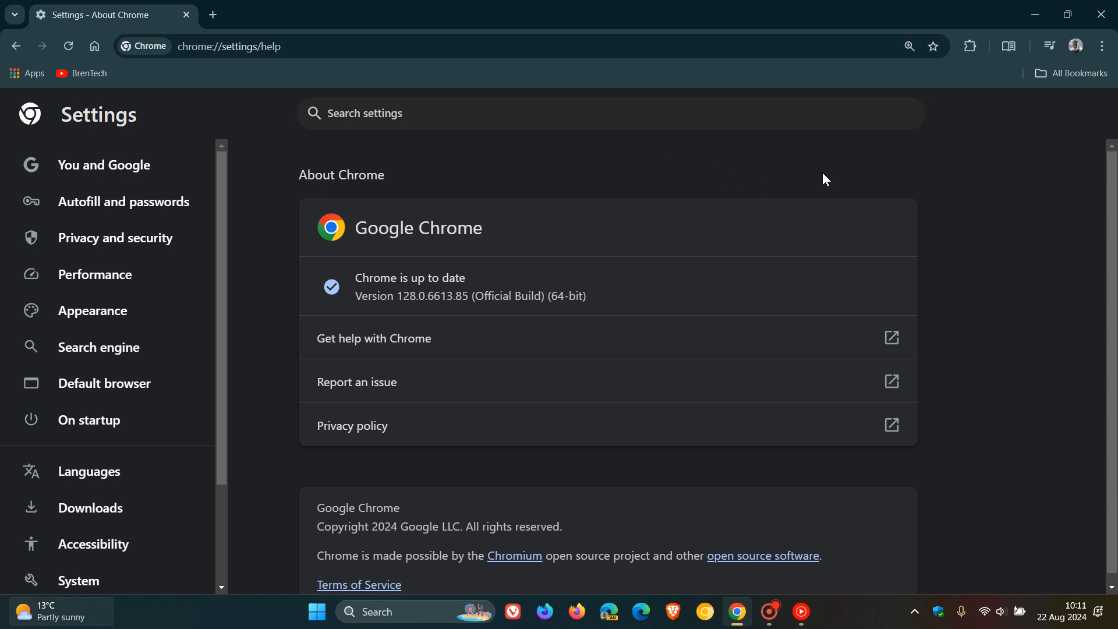
mouse_move(330, 232)
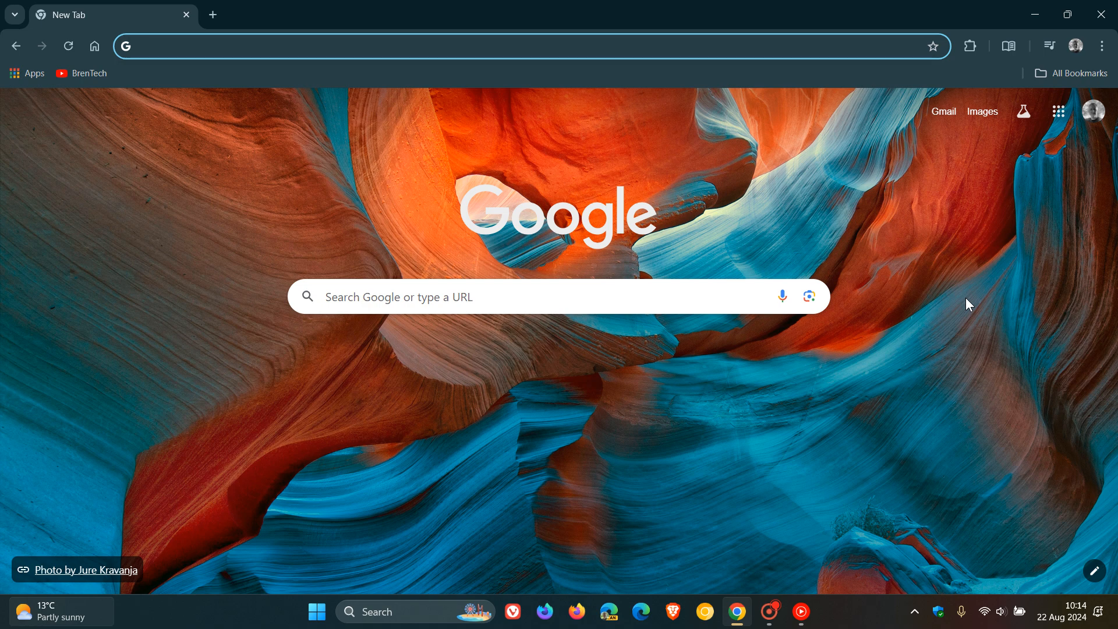
mouse_move(452, 431)
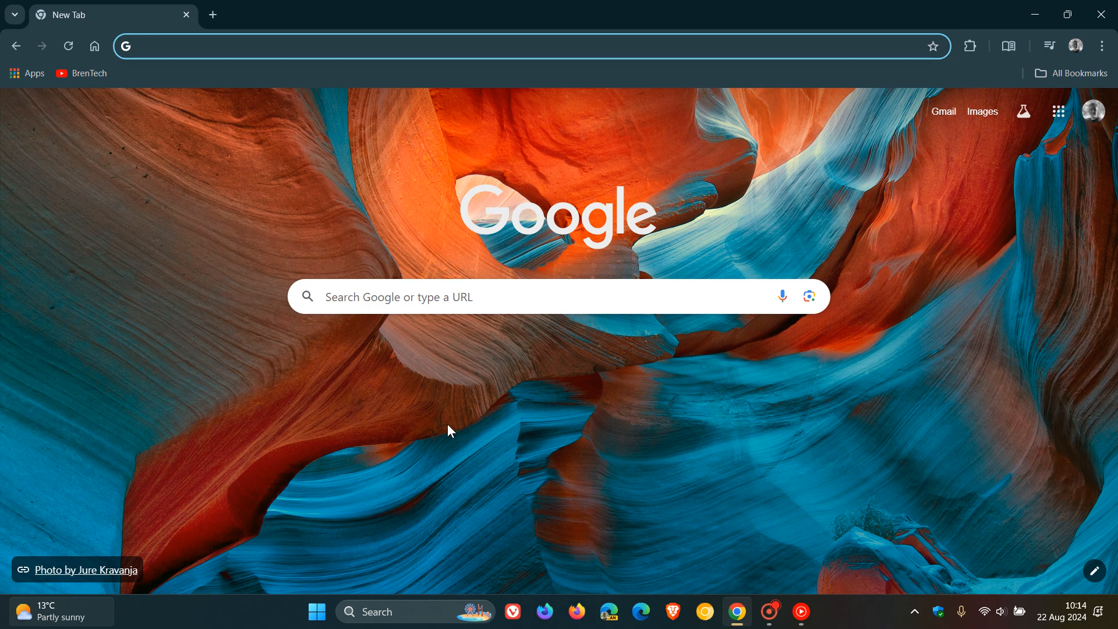
mouse_move(885, 431)
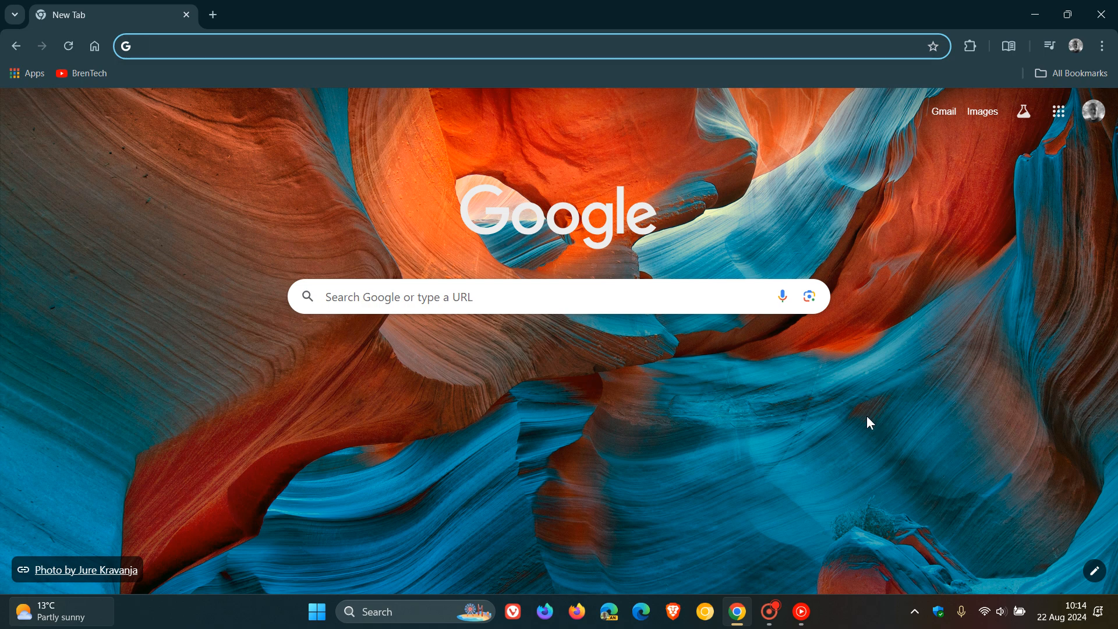
mouse_move(1102, 45)
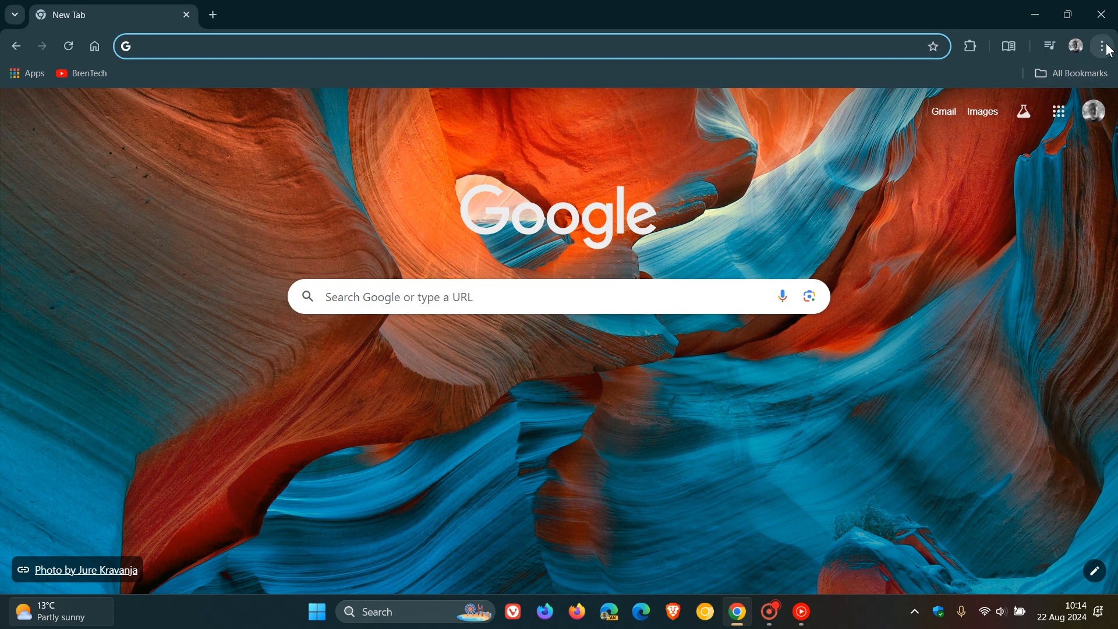
Step: Launch Search with Google Lens and mark the Google logo as the search region
click(1102, 46)
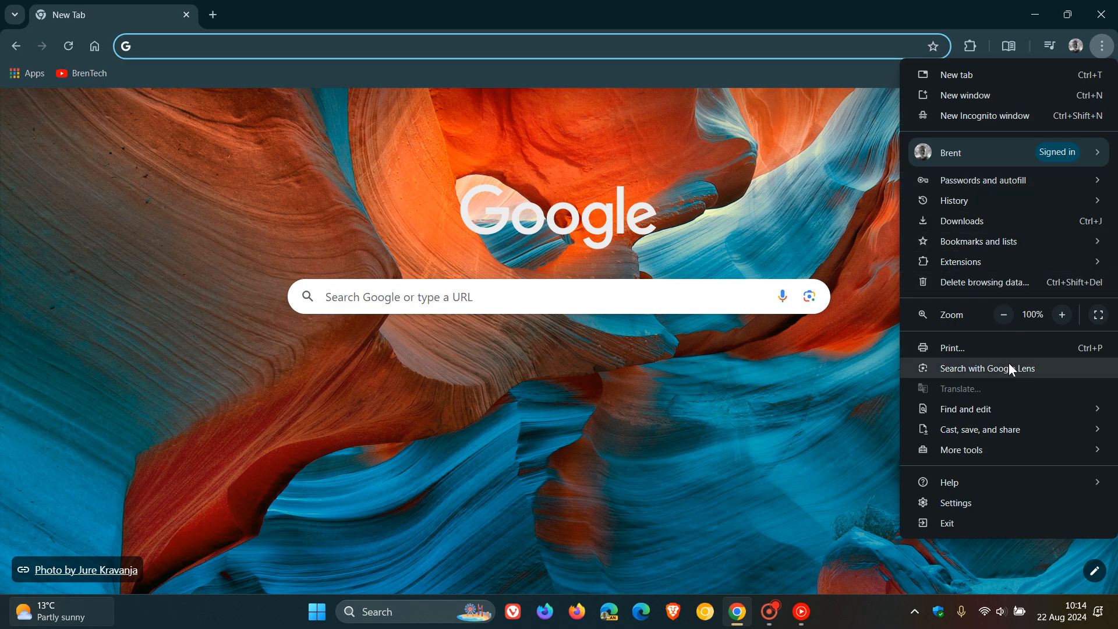
mouse_move(1016, 375)
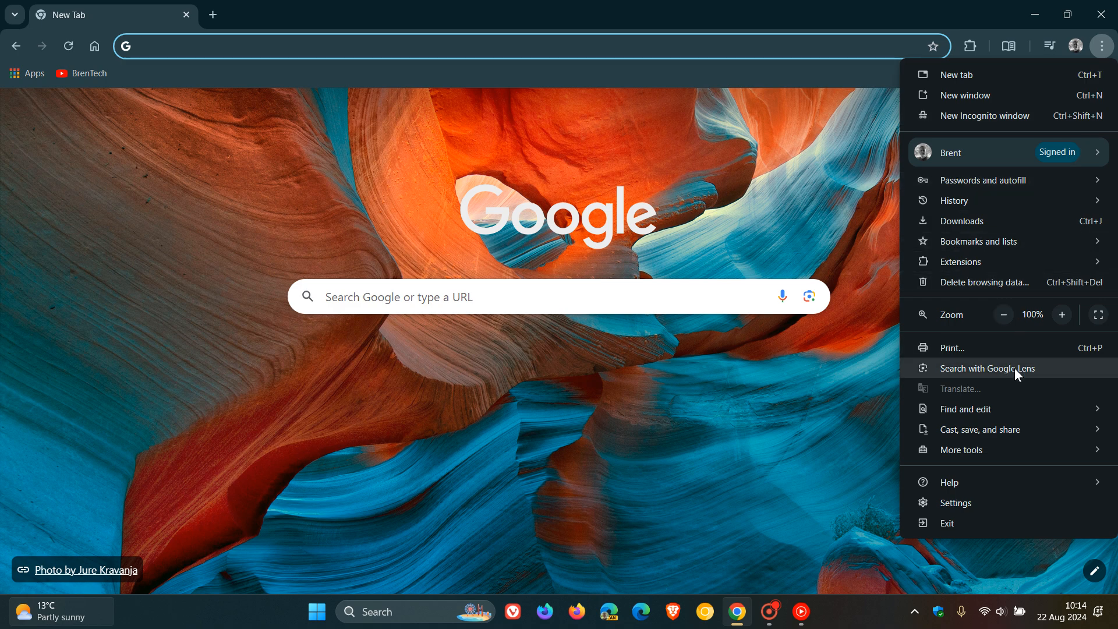
click(988, 368)
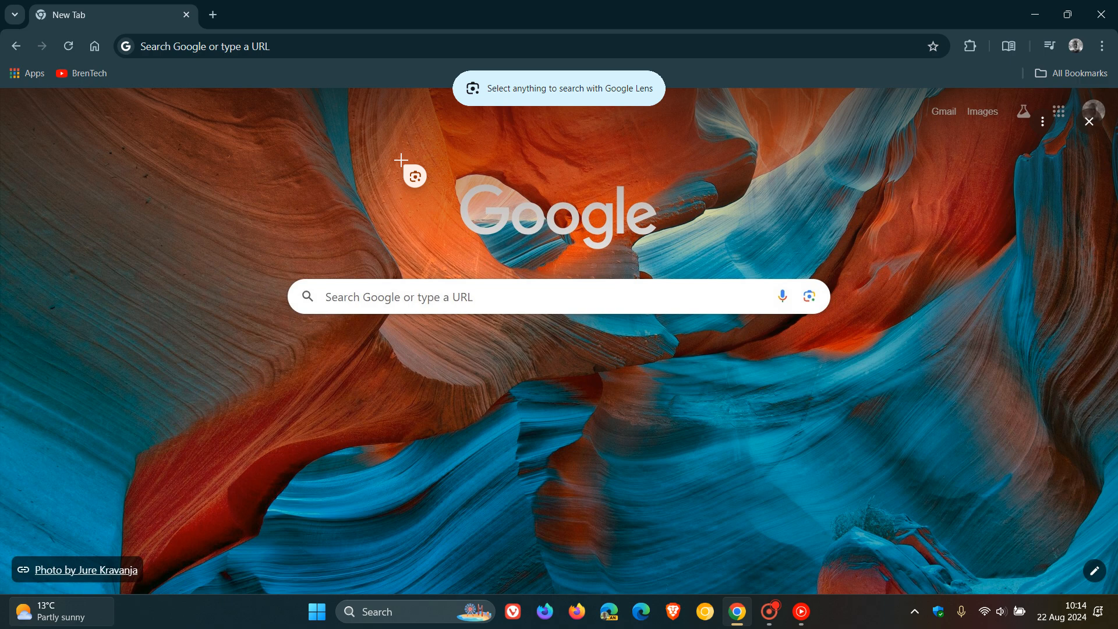
drag(413, 176, 703, 278)
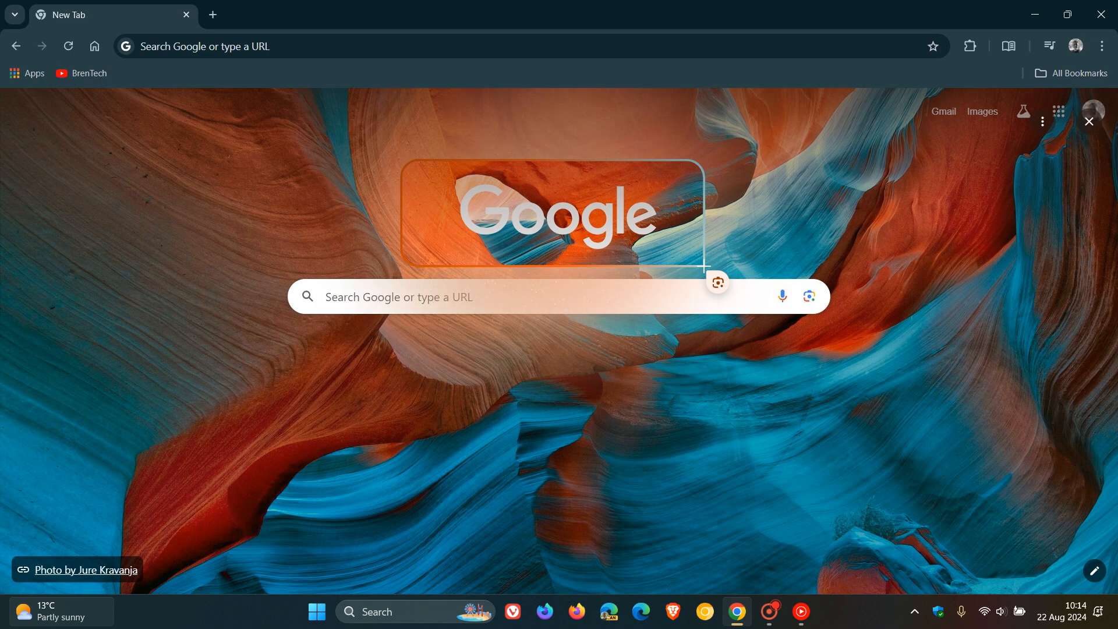
Step: Run the Lens search on the logo, then dismiss its results side panel
click(718, 281)
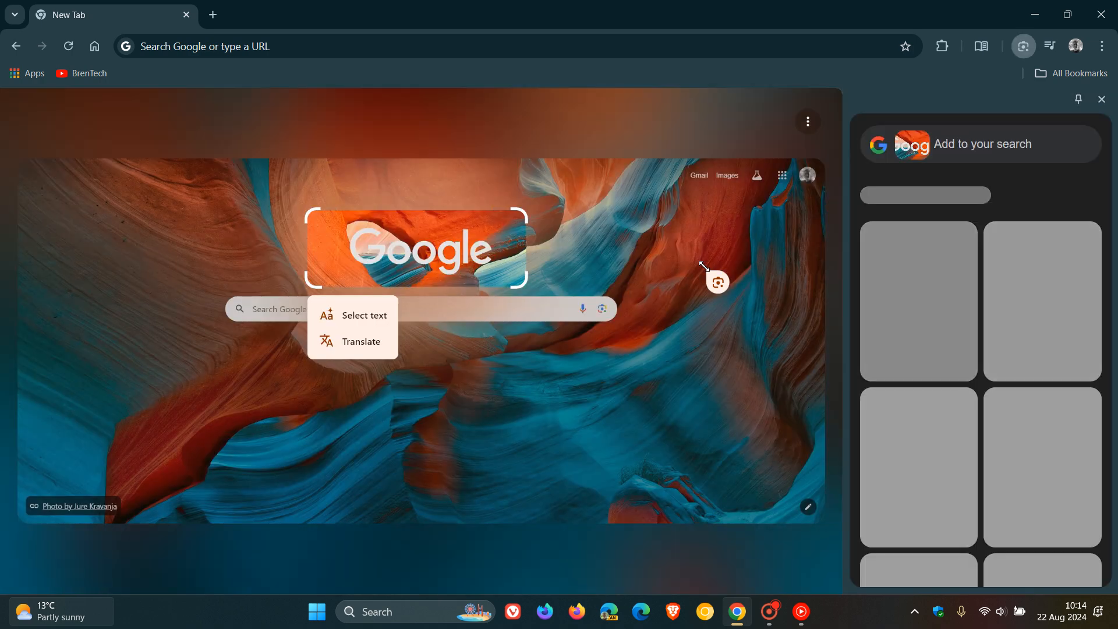
mouse_move(356, 328)
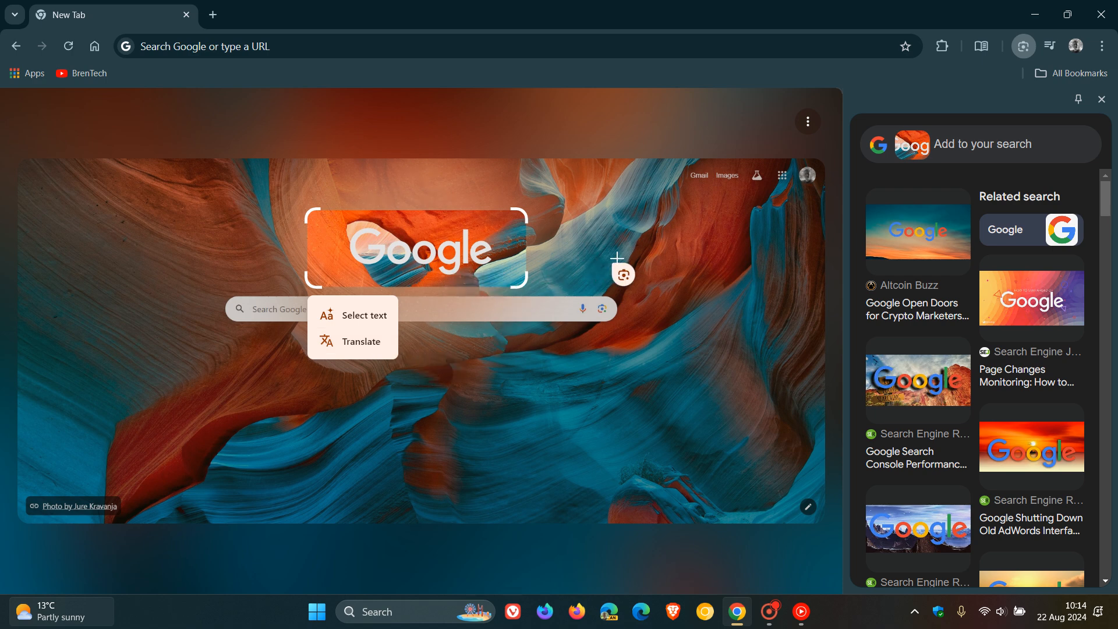
mouse_move(963, 338)
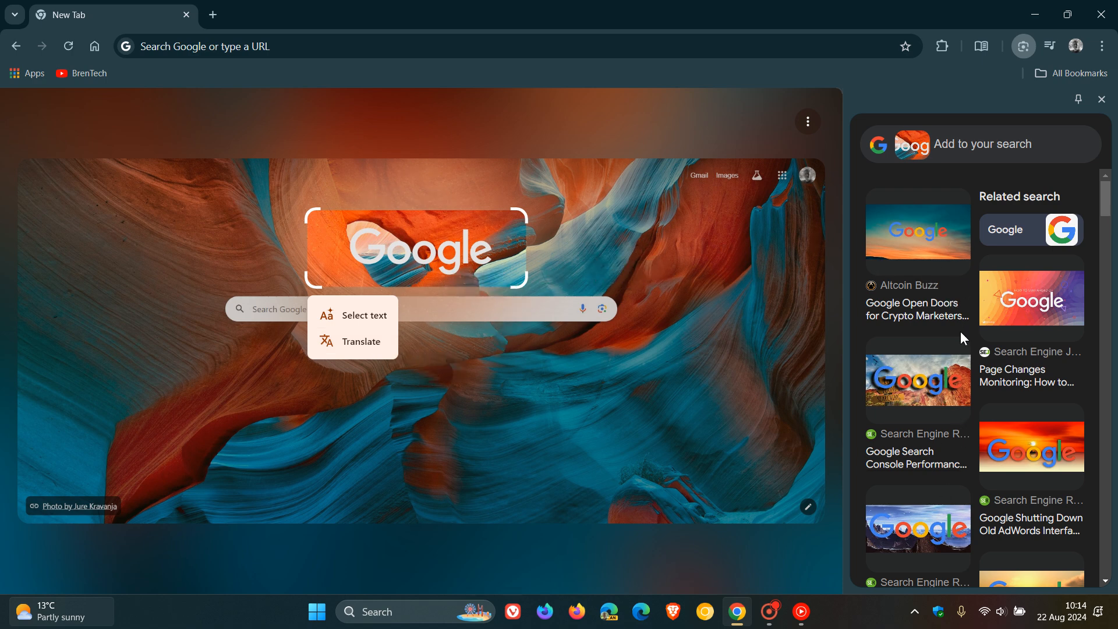
mouse_move(988, 321)
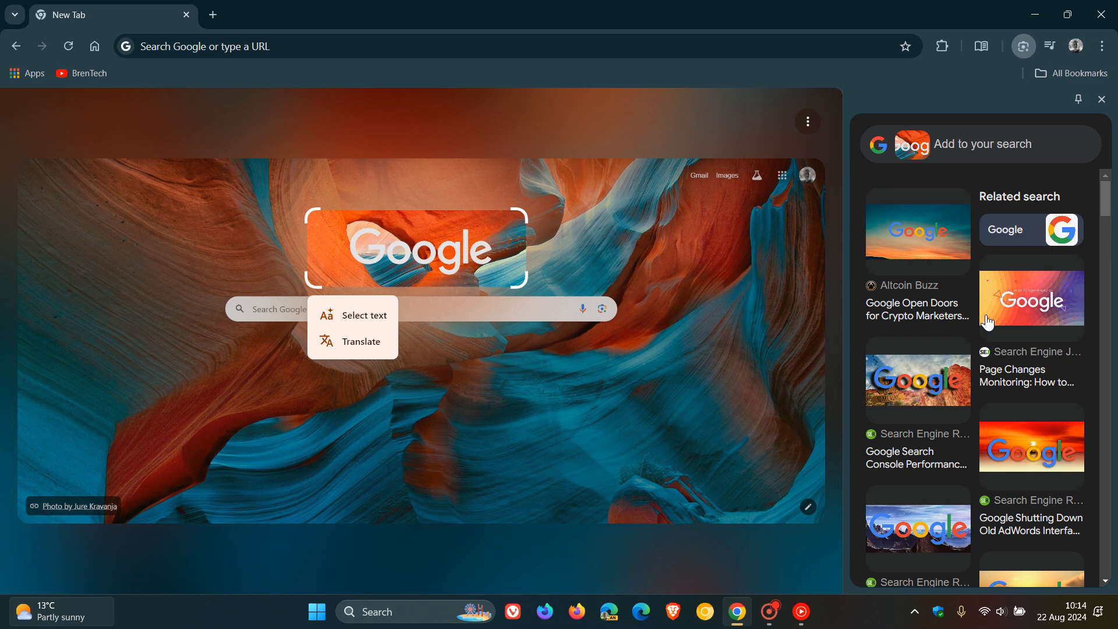
mouse_move(1102, 100)
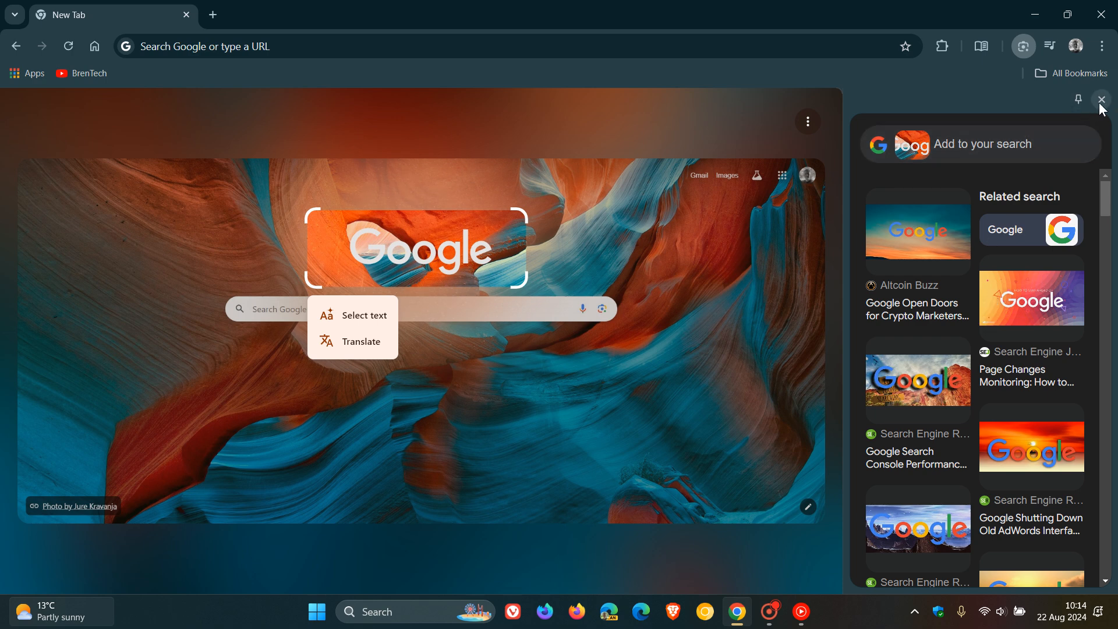
click(1102, 99)
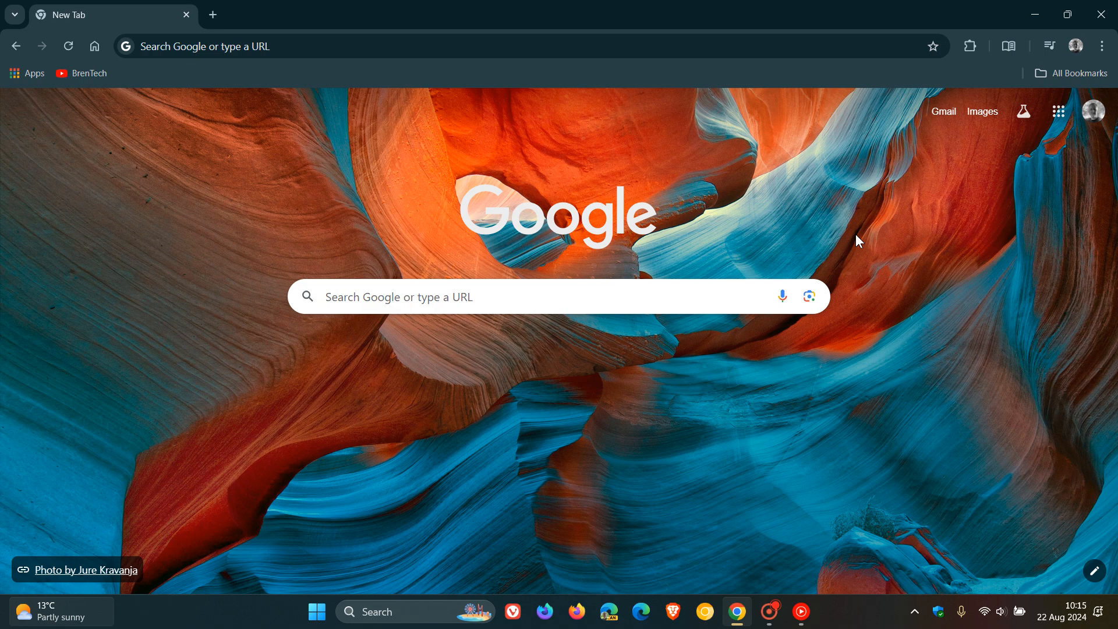
Step: Go to Manage extensions and review the list with the uBlock Origin support notice
click(969, 45)
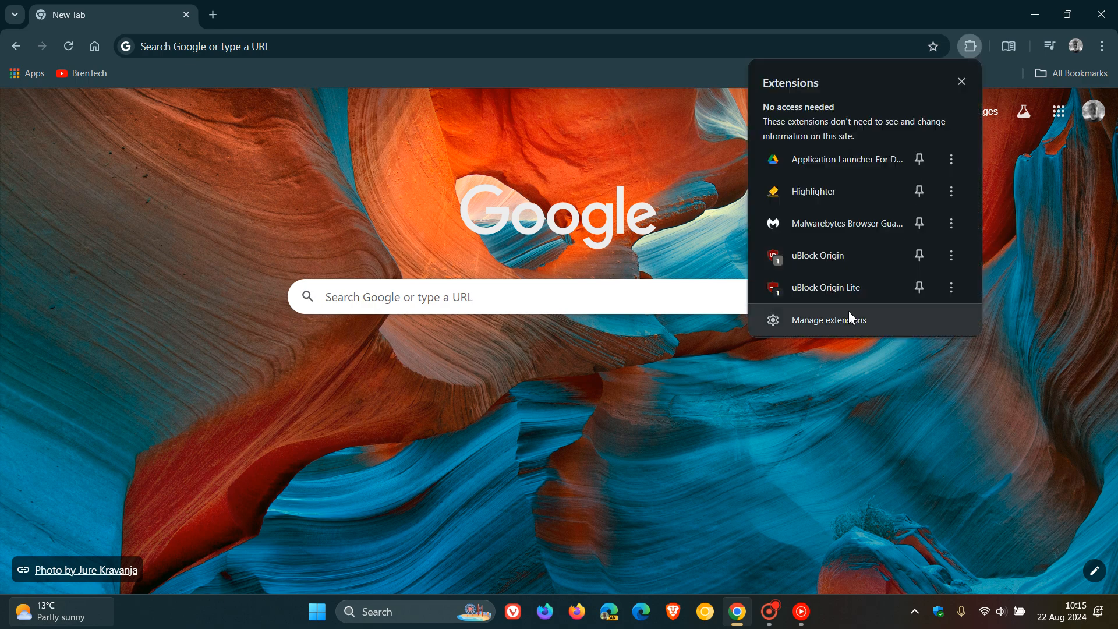
click(829, 319)
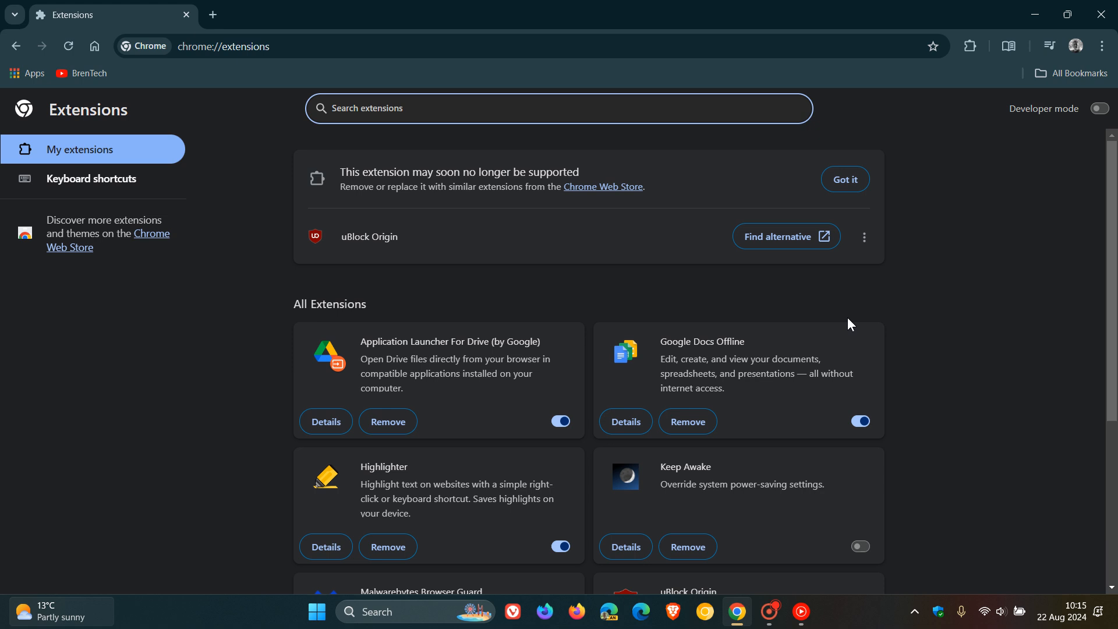
mouse_move(961, 290)
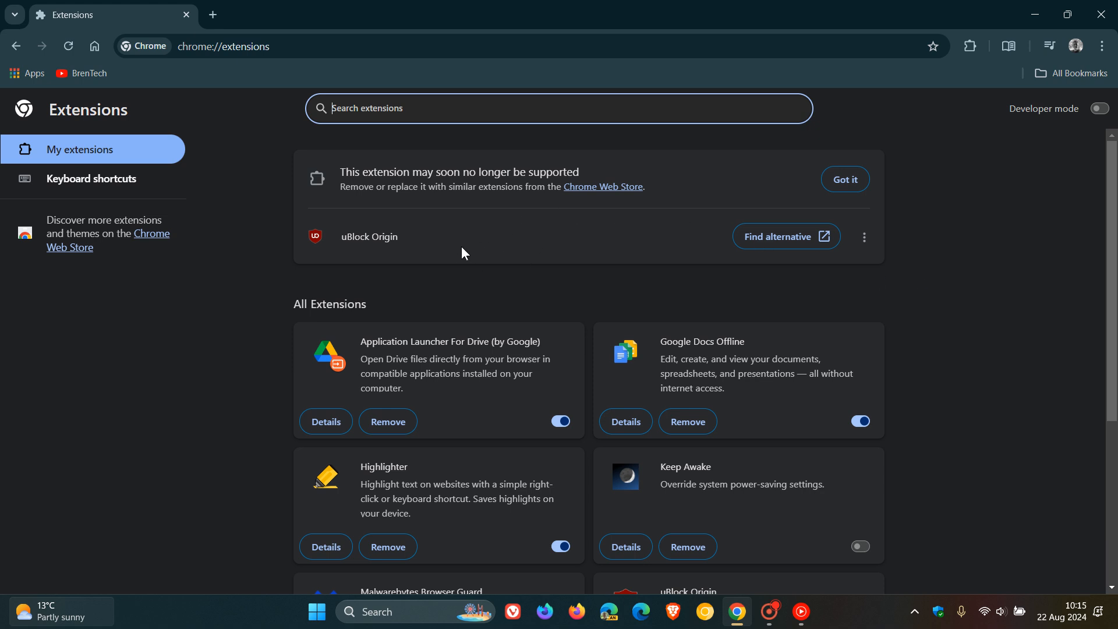
mouse_move(496, 251)
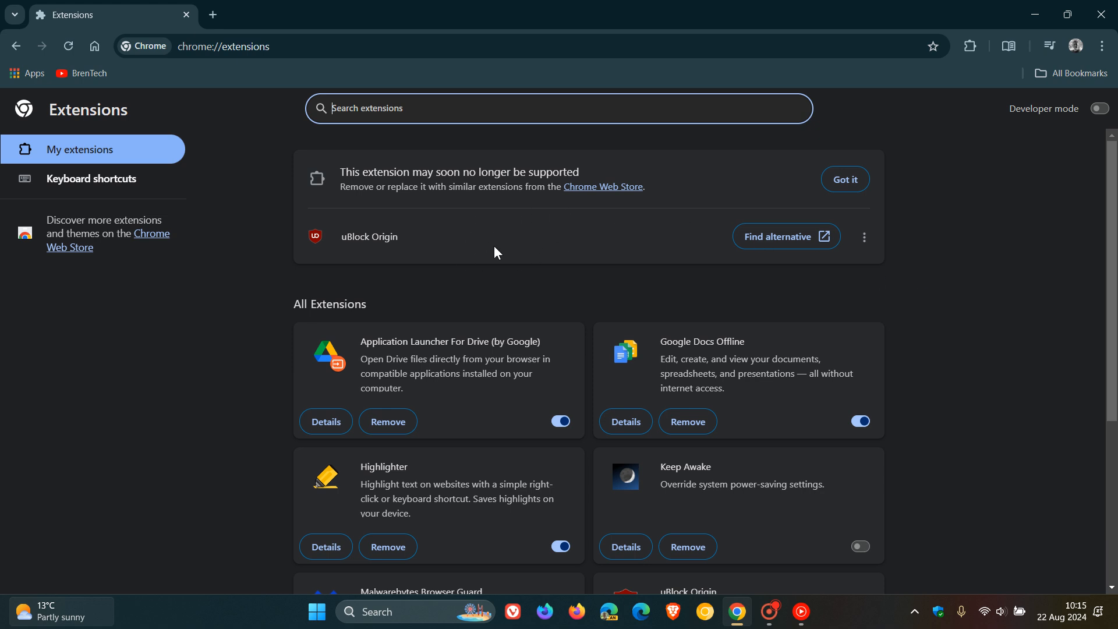
mouse_move(1011, 261)
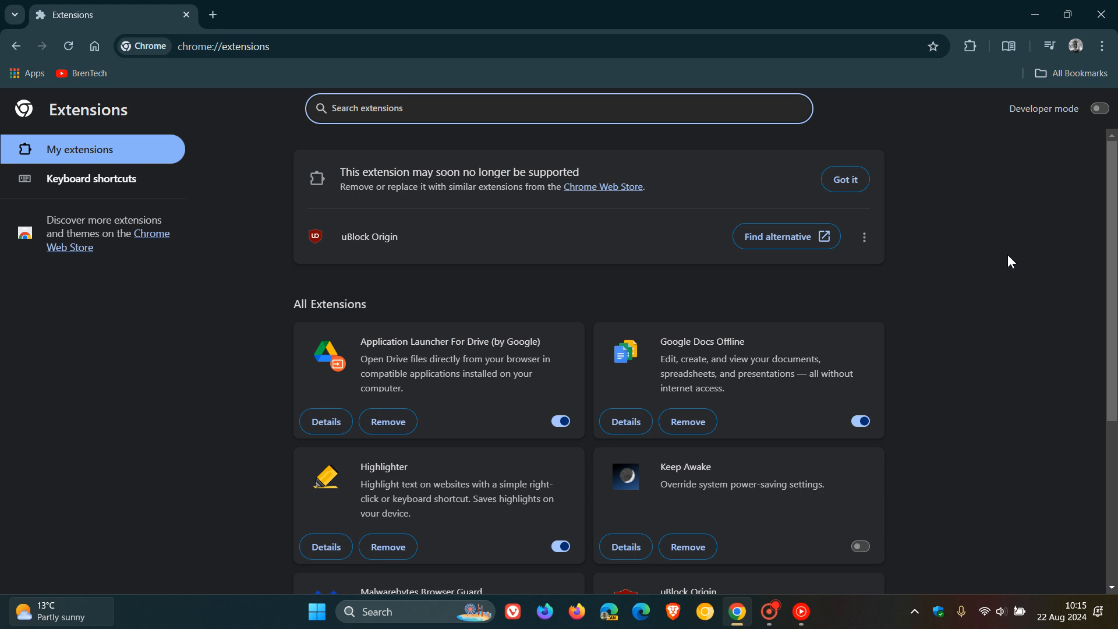
mouse_move(964, 298)
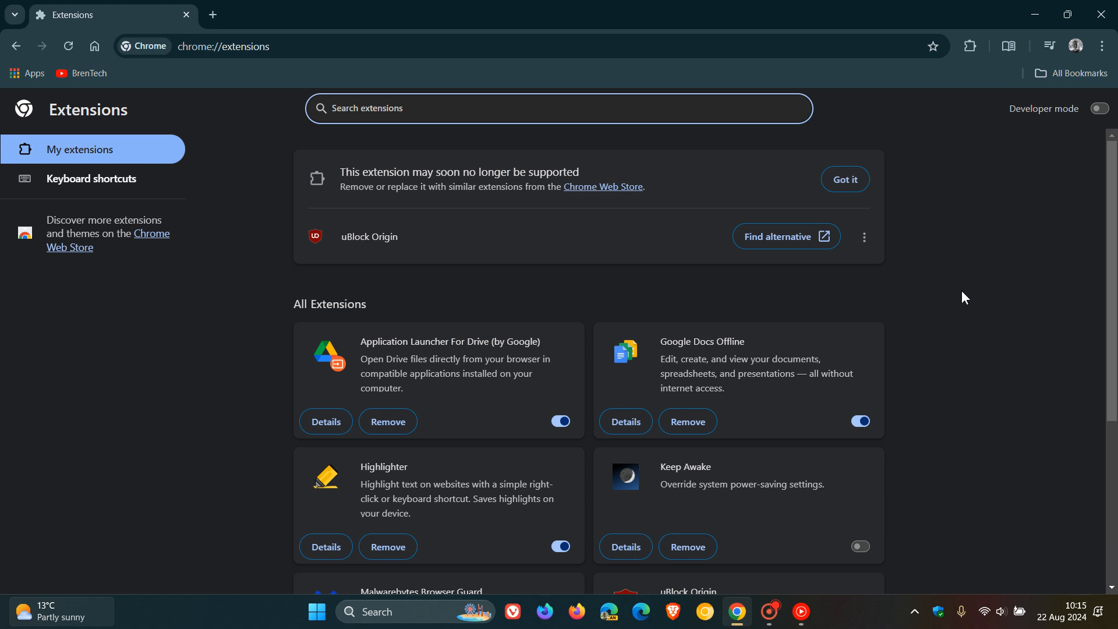
mouse_move(510, 273)
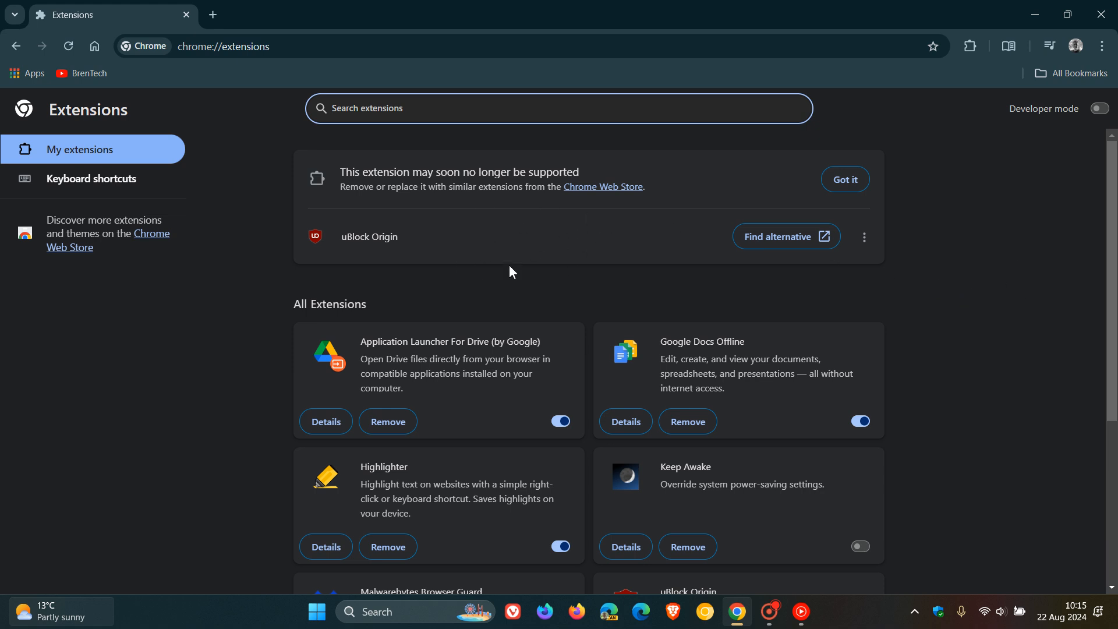
mouse_move(981, 279)
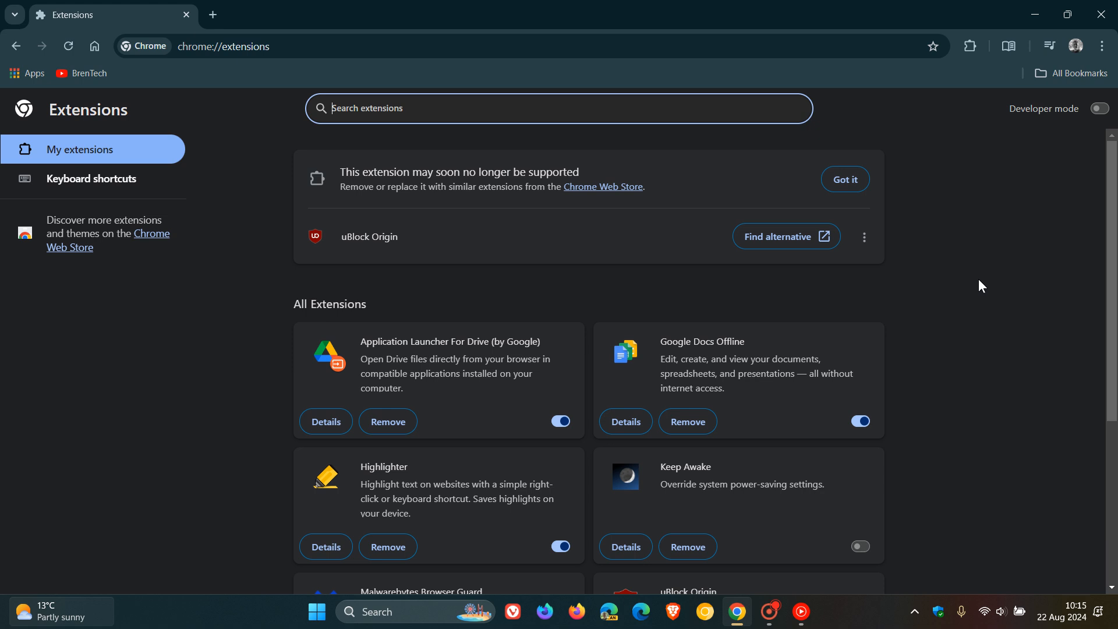
mouse_move(1039, 305)
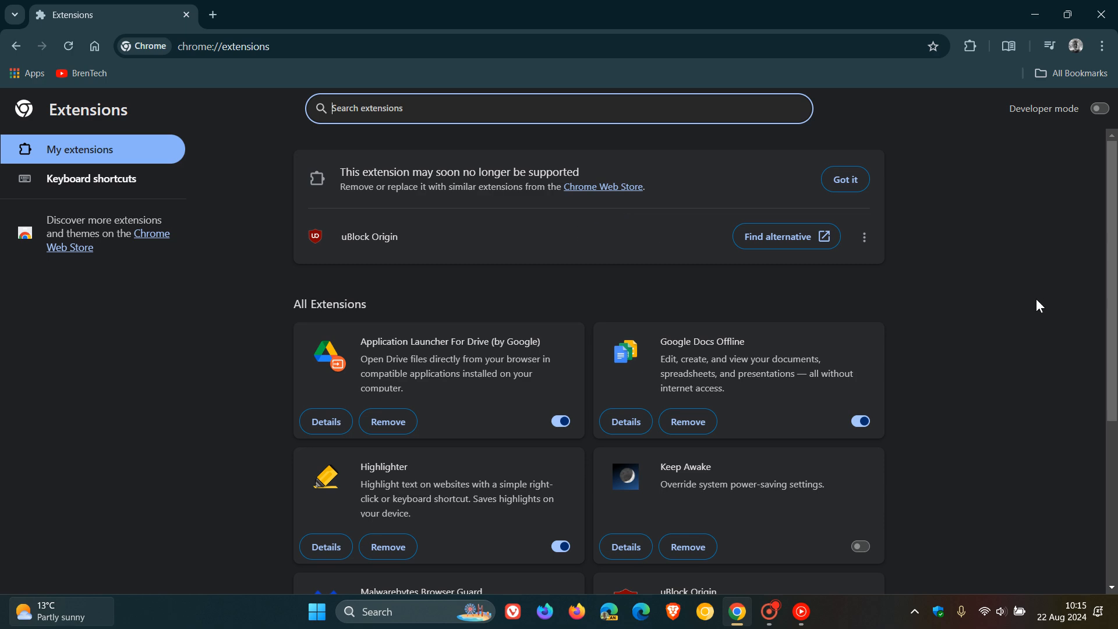
scroll(down, 3)
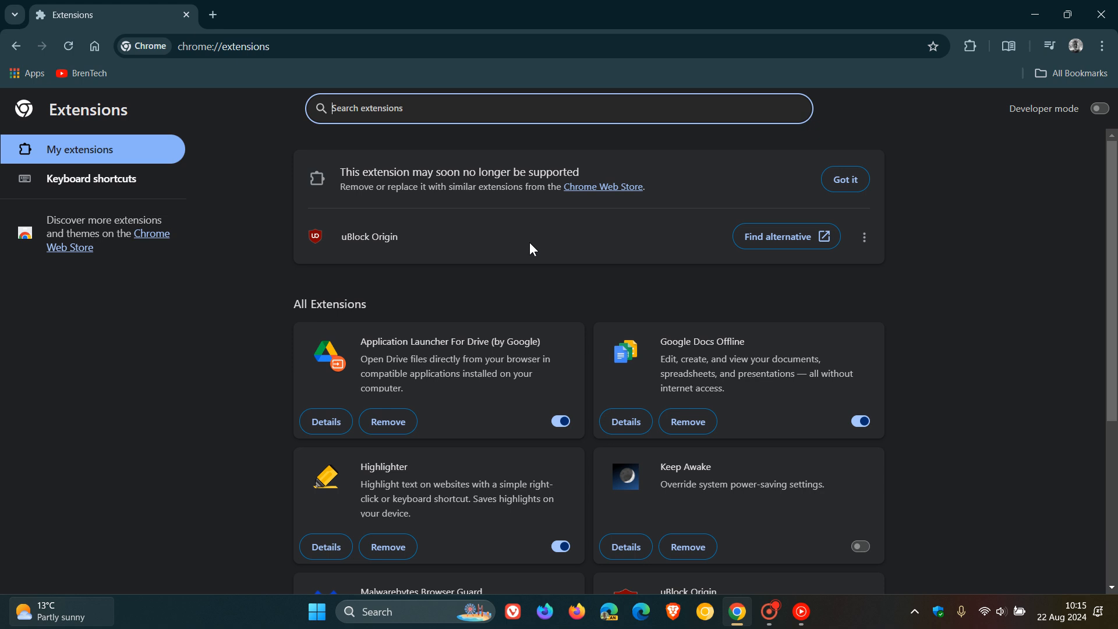
mouse_move(678, 221)
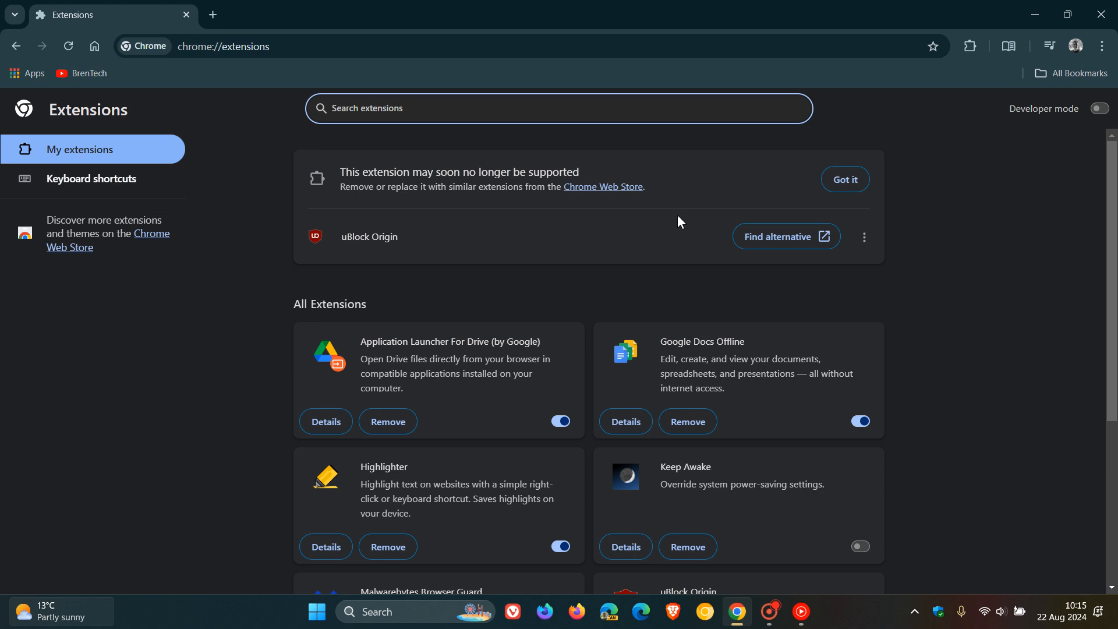
Step: Go into Settings and select the Performance section in the sidebar
click(1102, 45)
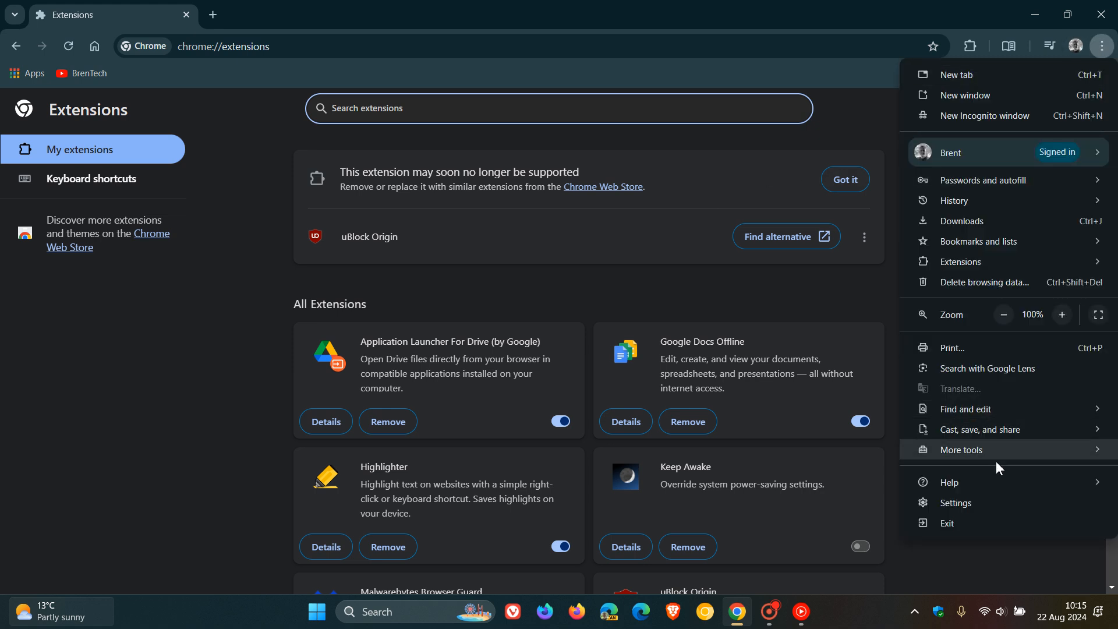
click(955, 503)
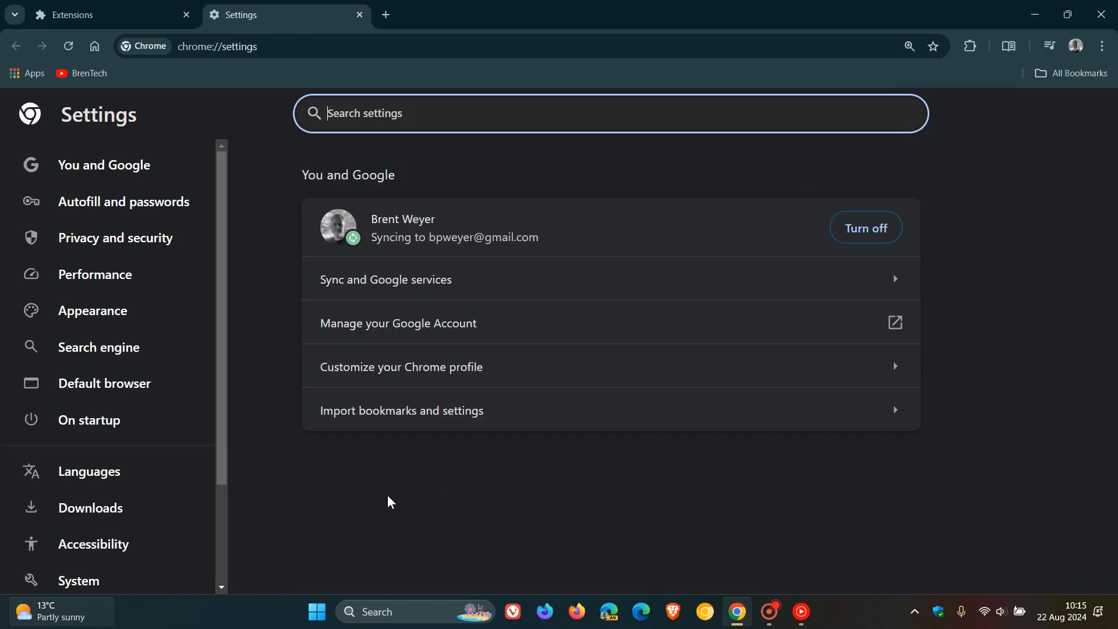
mouse_move(116, 232)
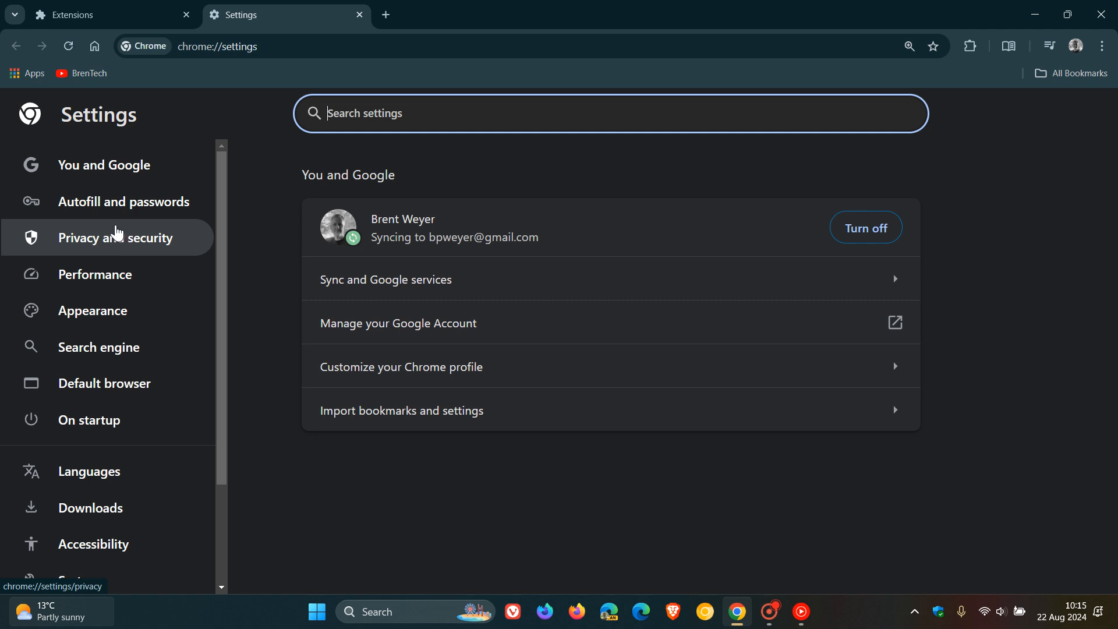
click(95, 273)
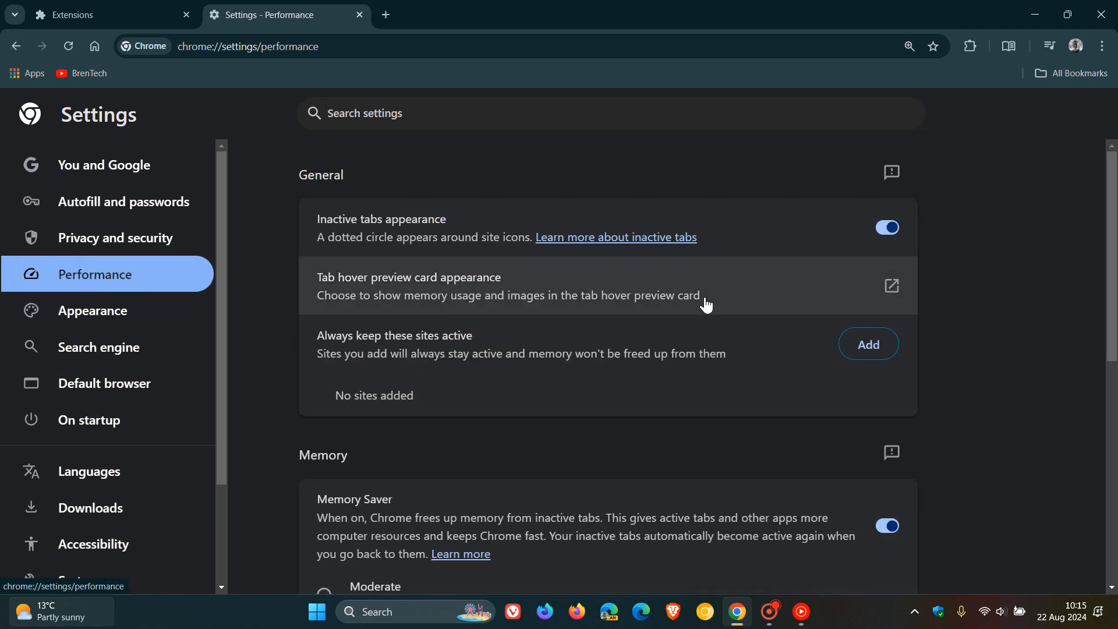
mouse_move(1015, 273)
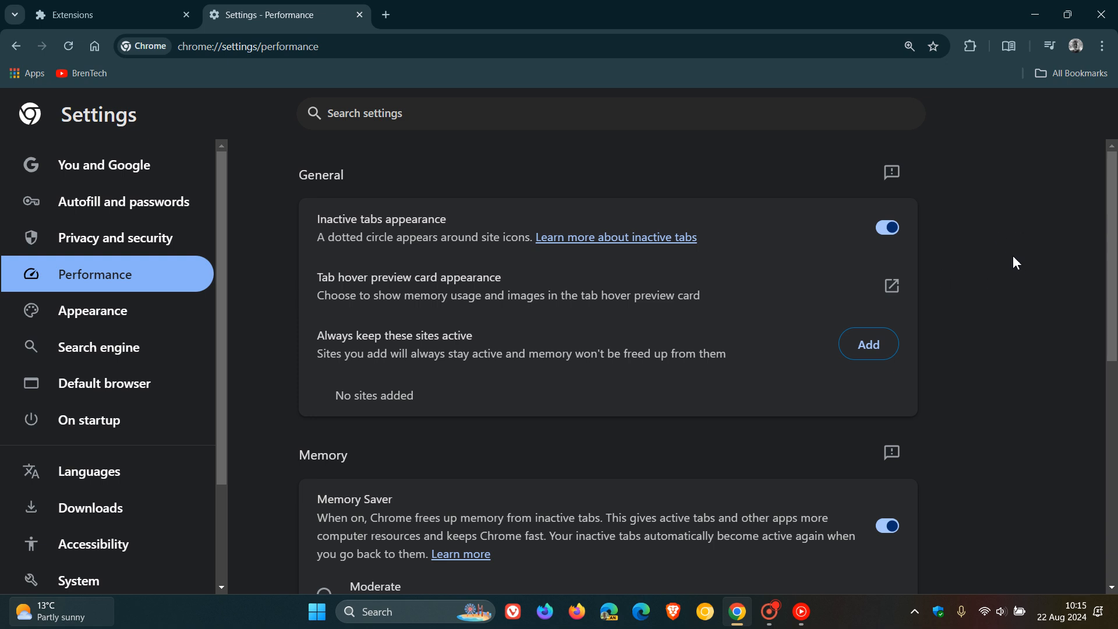
mouse_move(1006, 254)
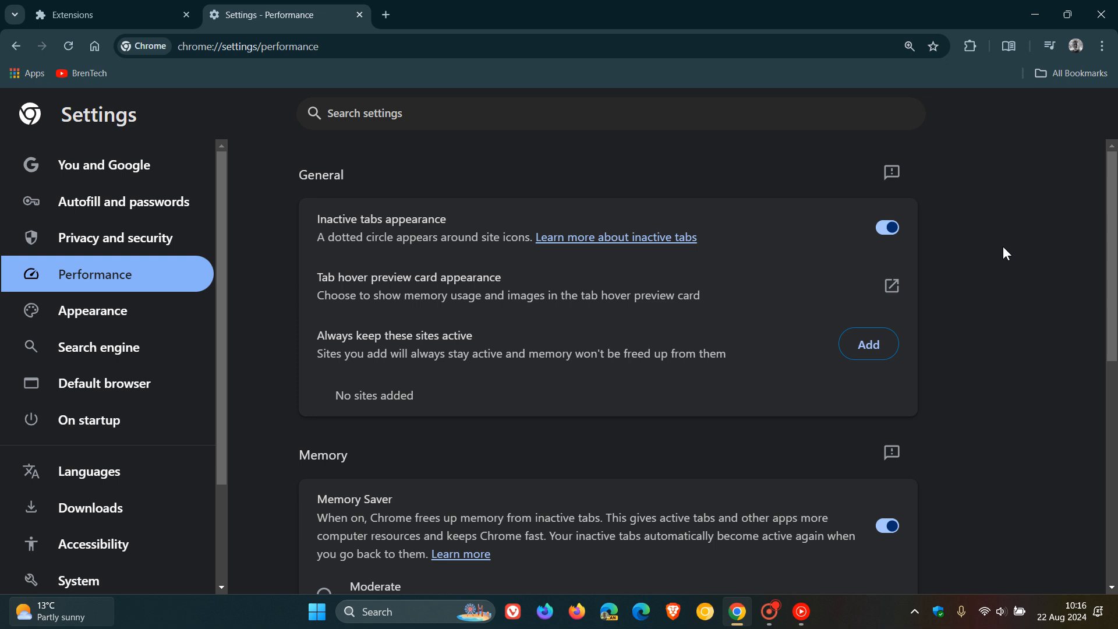
scroll(down, 3)
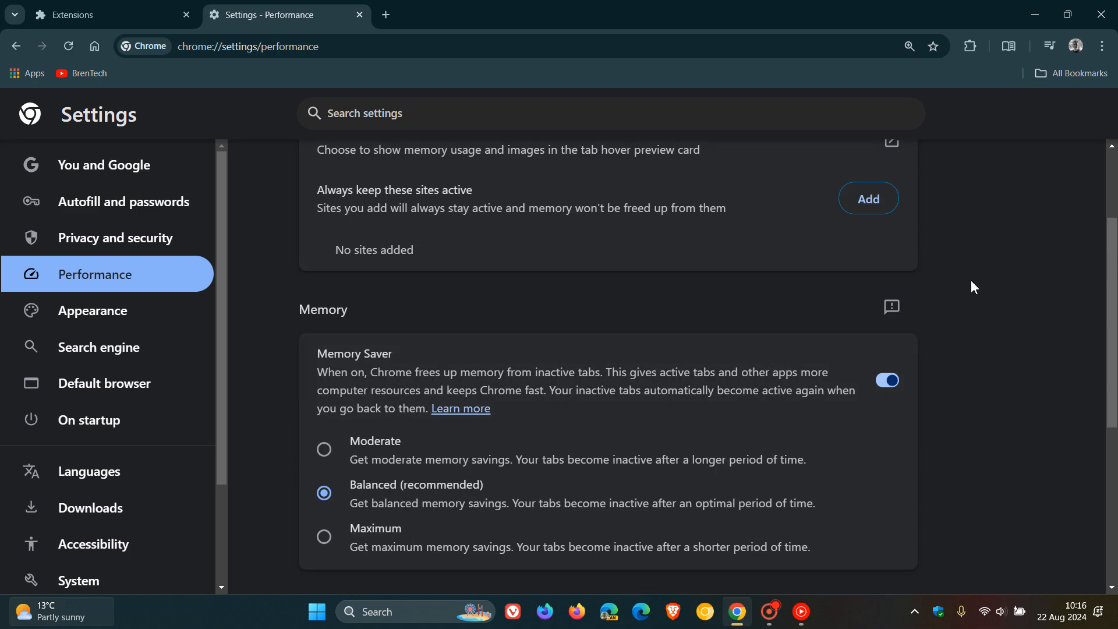
scroll(down, 3)
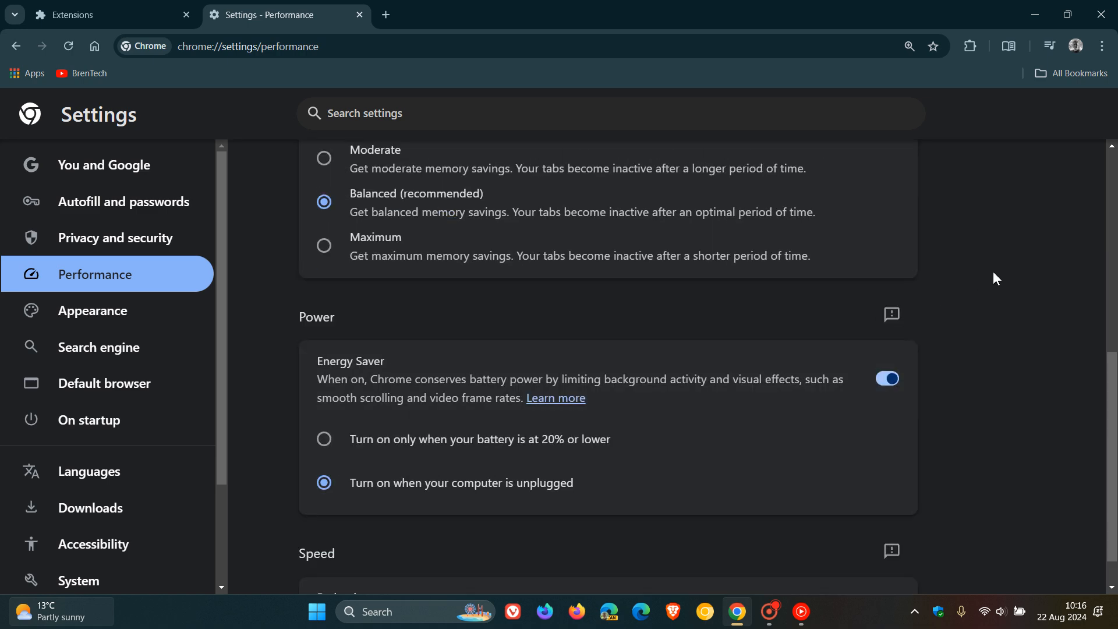
scroll(up, 3)
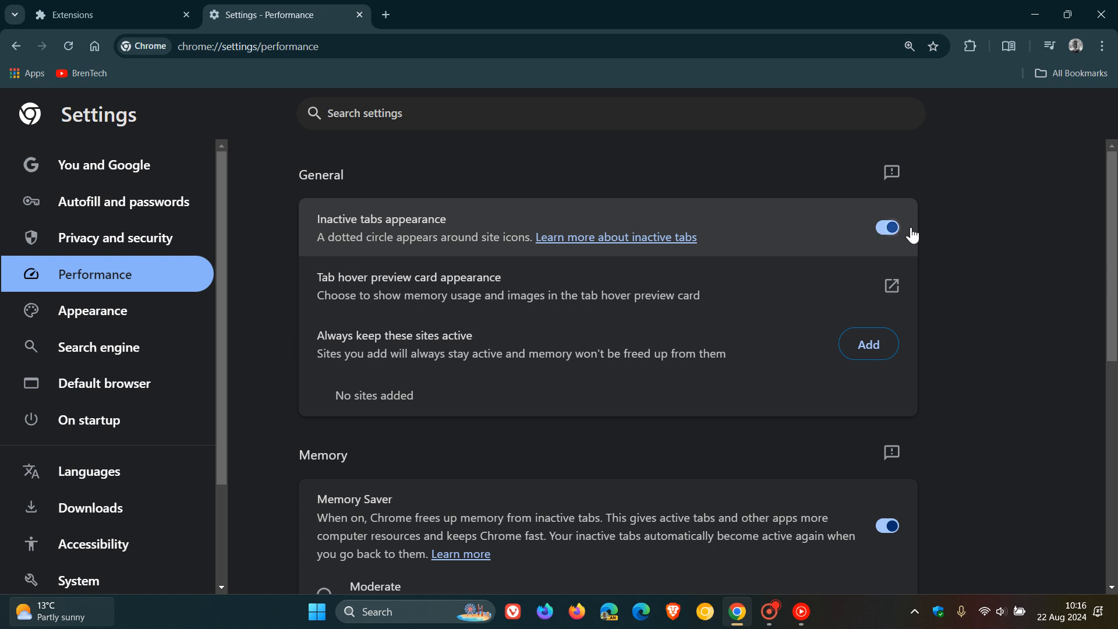
mouse_move(1018, 293)
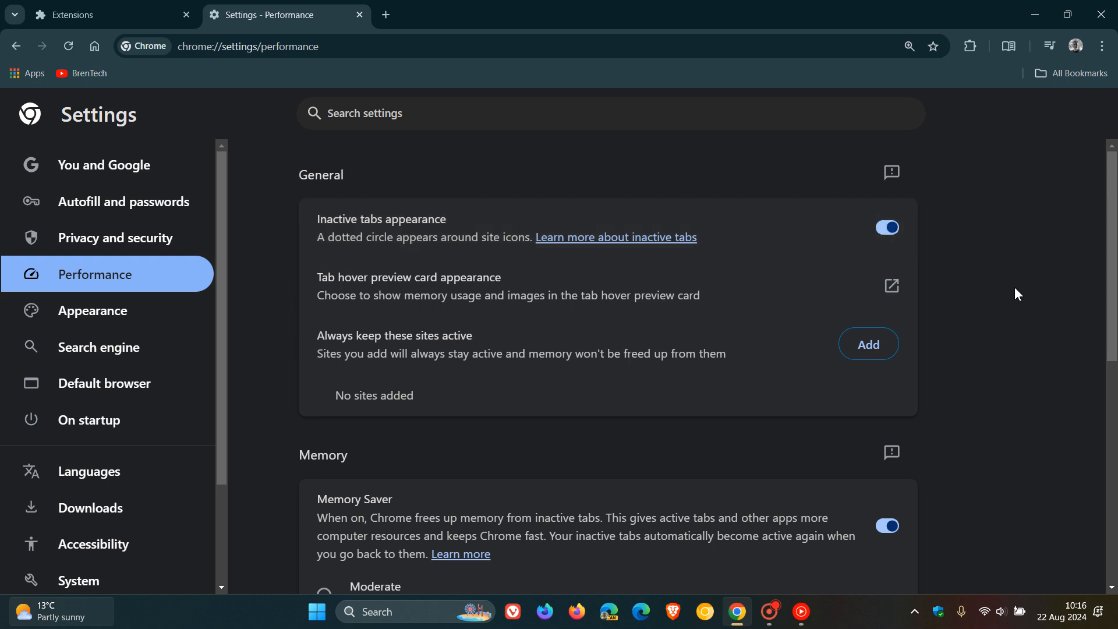
scroll(down, 3)
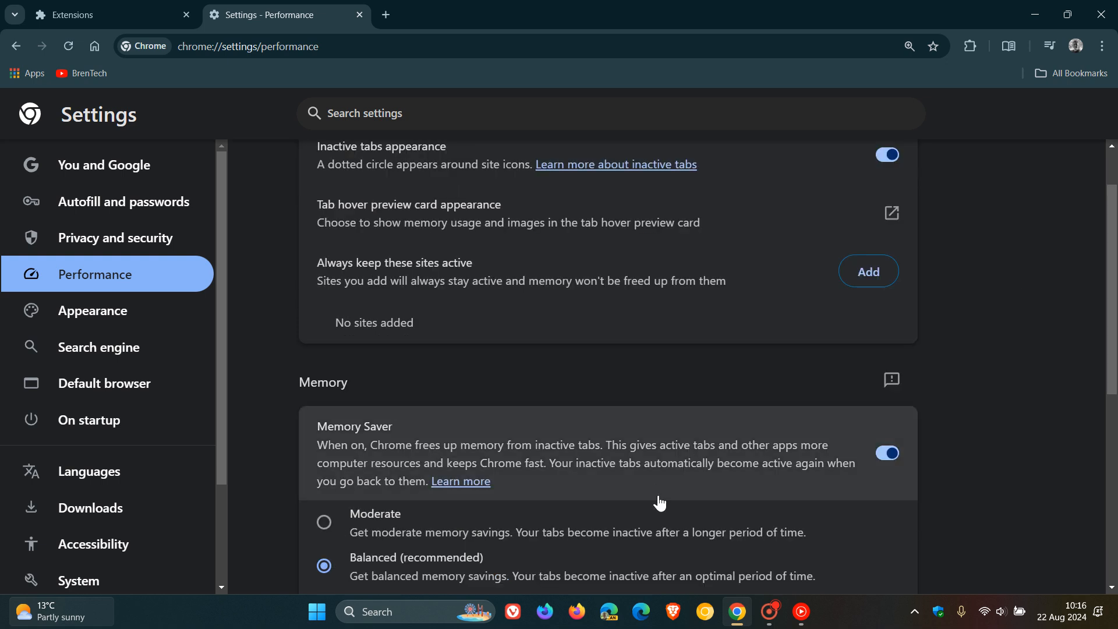
mouse_move(452, 460)
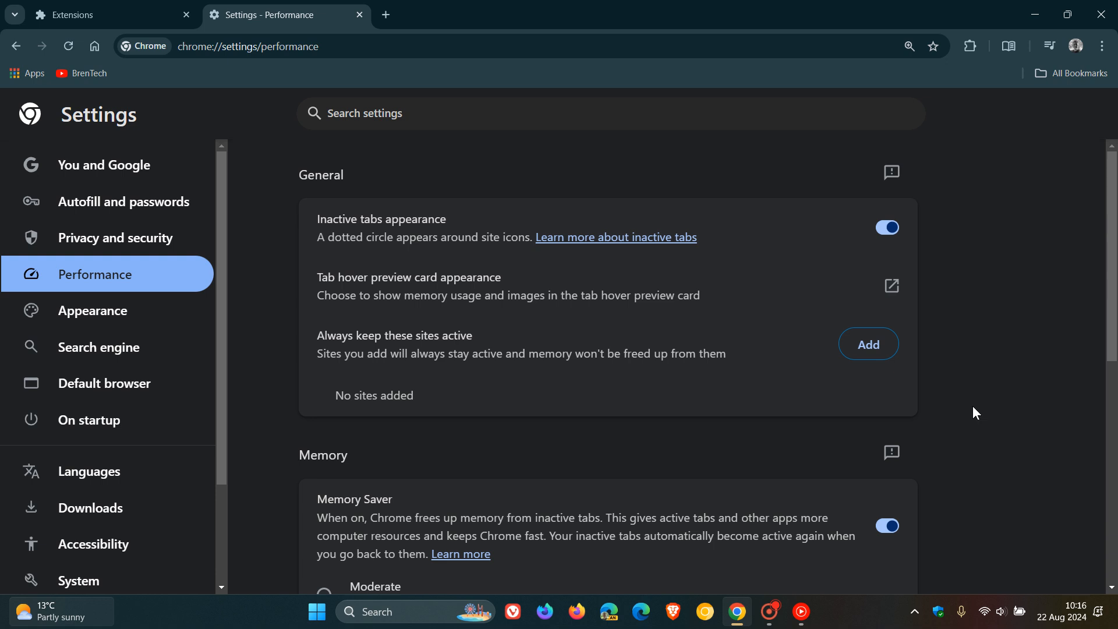
mouse_move(428, 263)
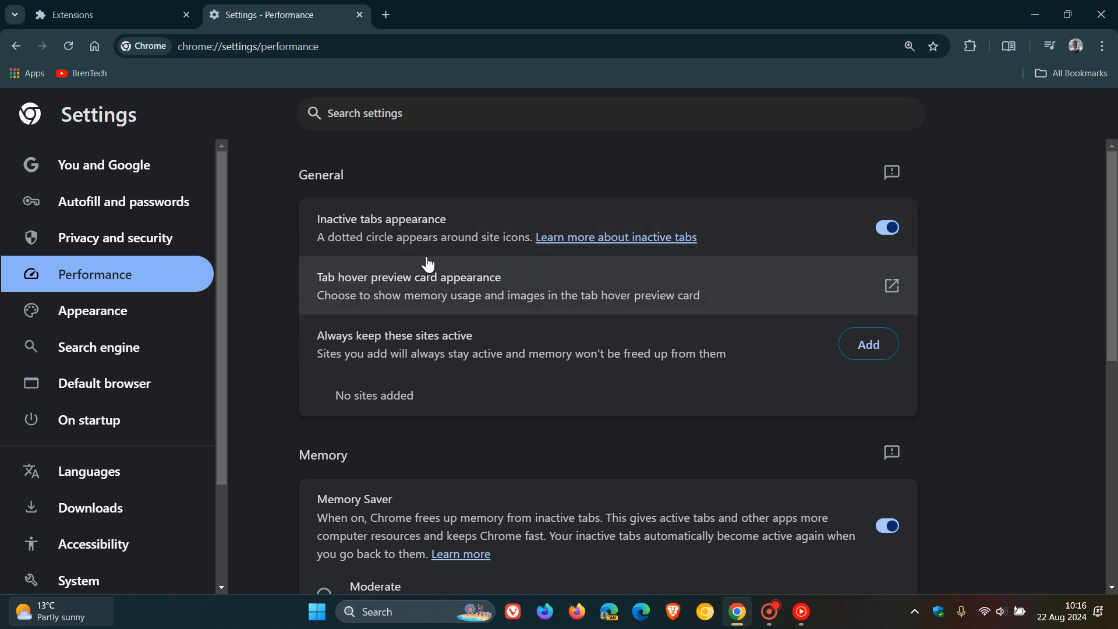
mouse_move(518, 259)
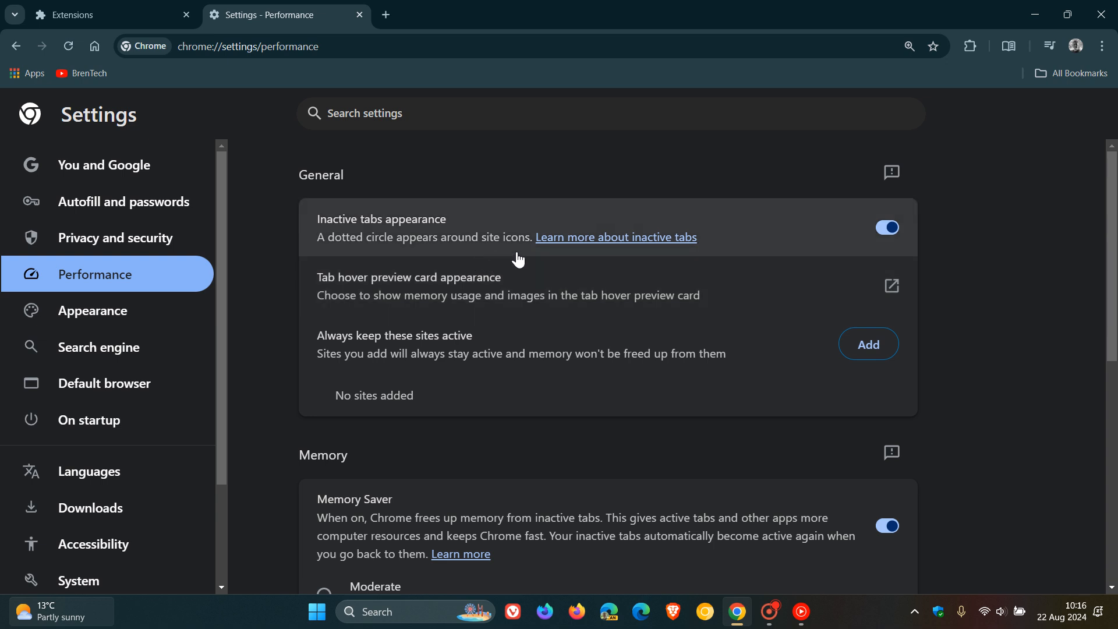
mouse_move(235, 40)
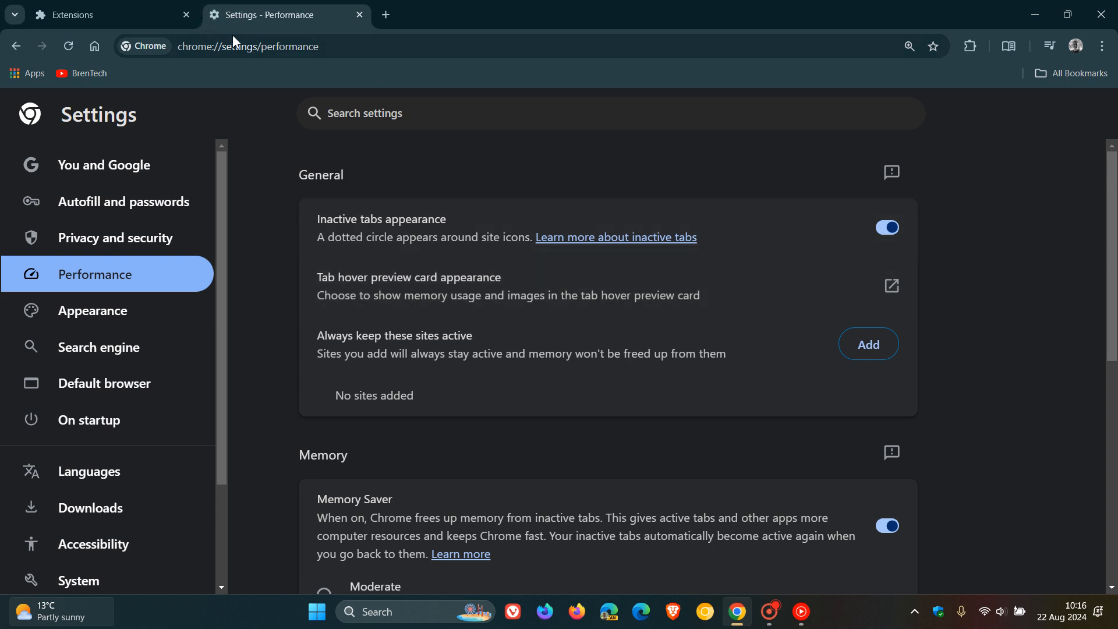
mouse_move(217, 22)
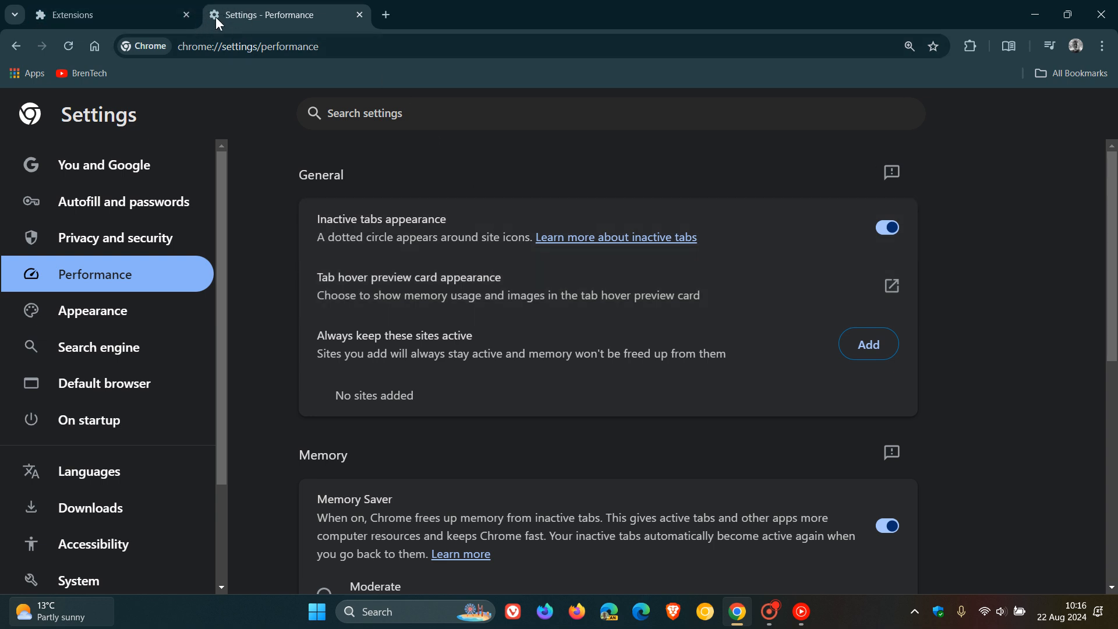
mouse_move(278, 28)
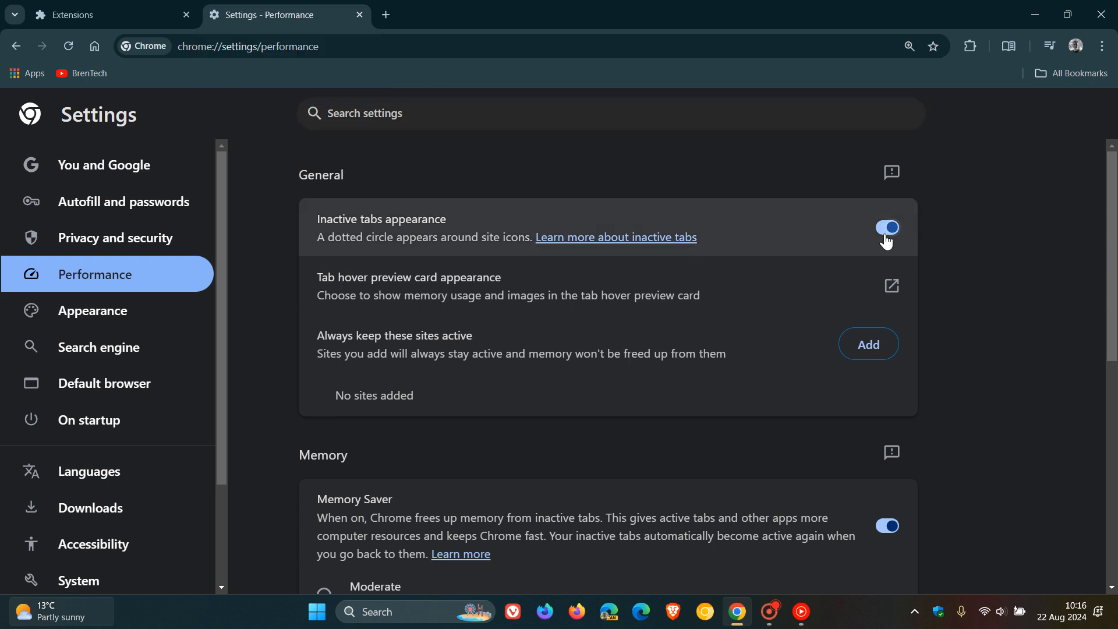
mouse_move(1007, 221)
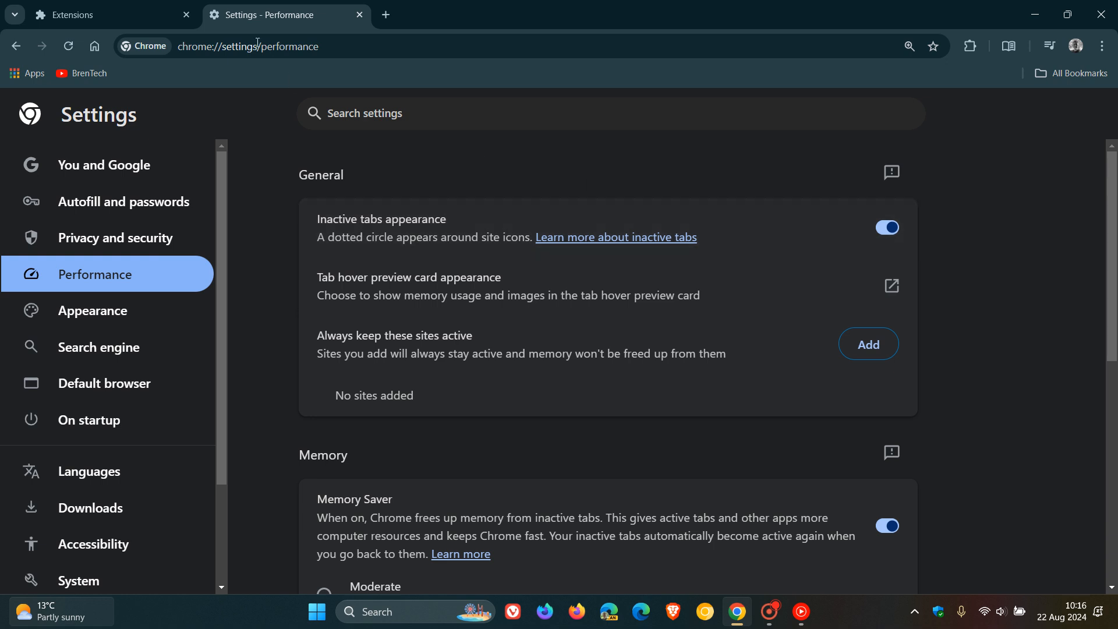
mouse_move(1030, 275)
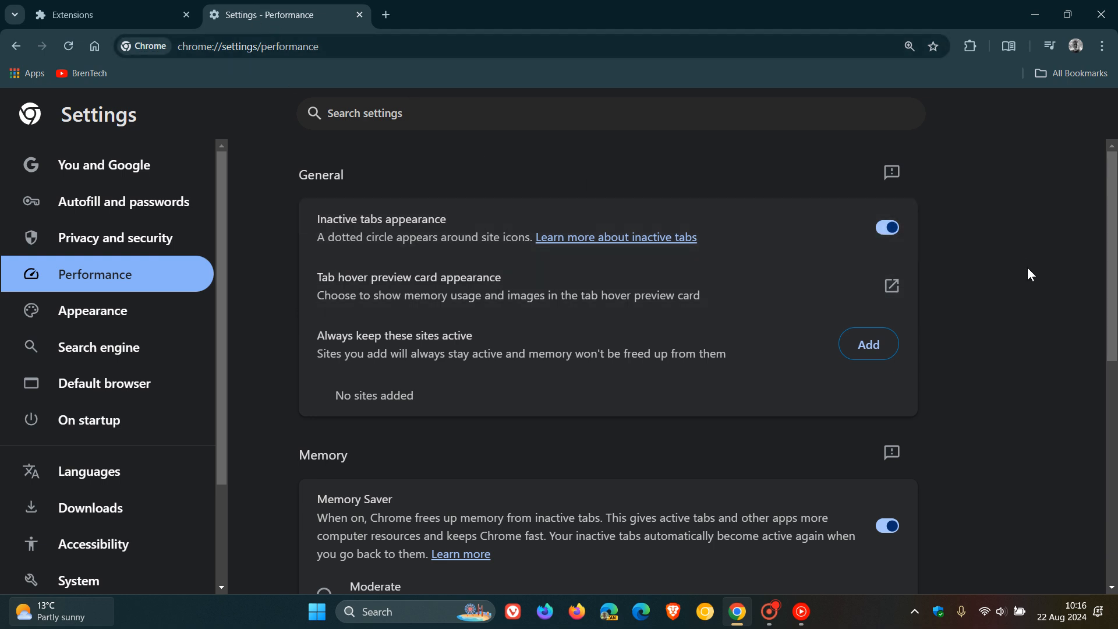
mouse_move(432, 292)
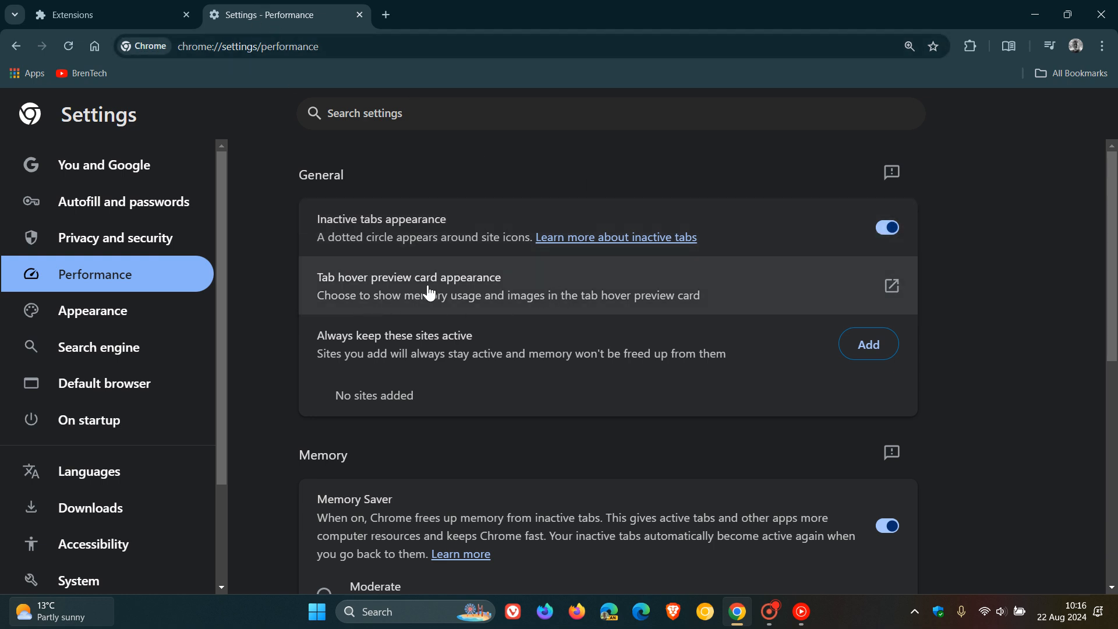
mouse_move(526, 291)
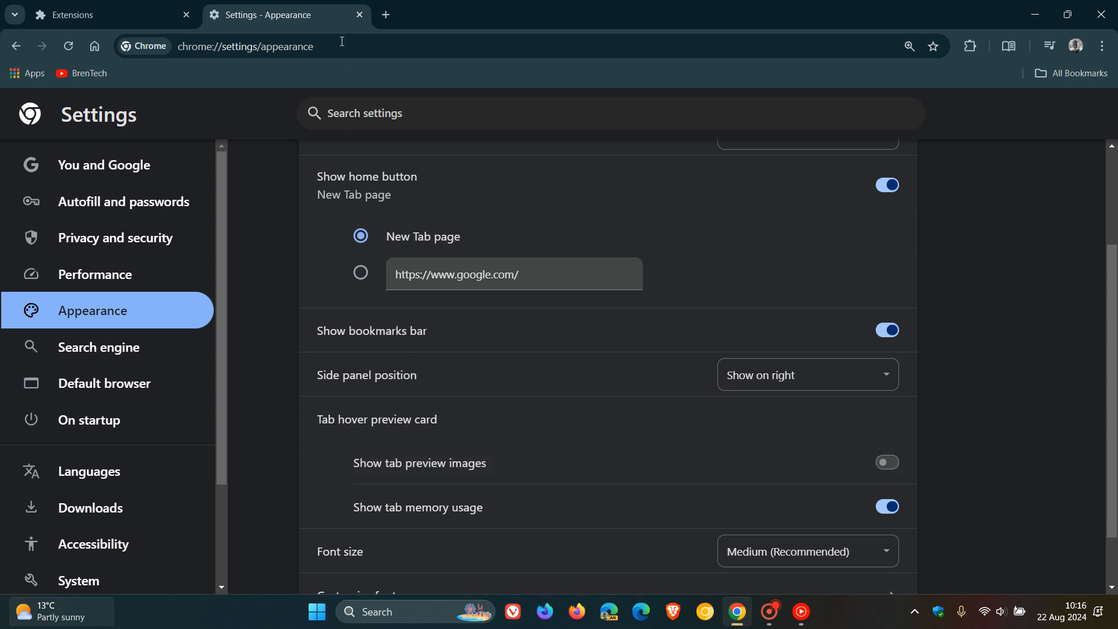
mouse_move(309, 25)
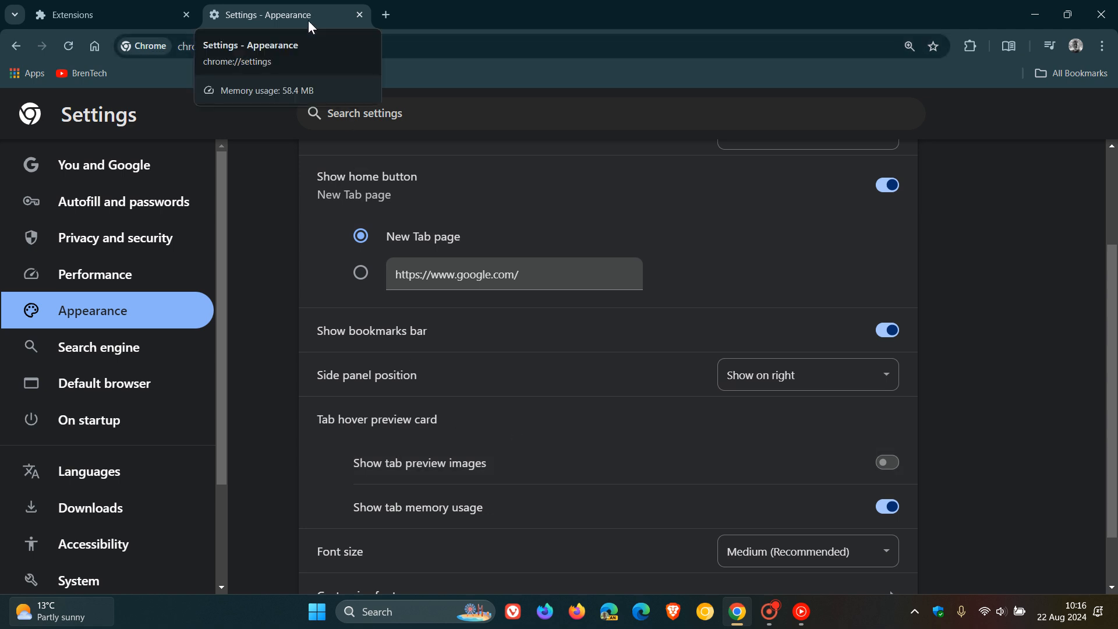
mouse_move(270, 382)
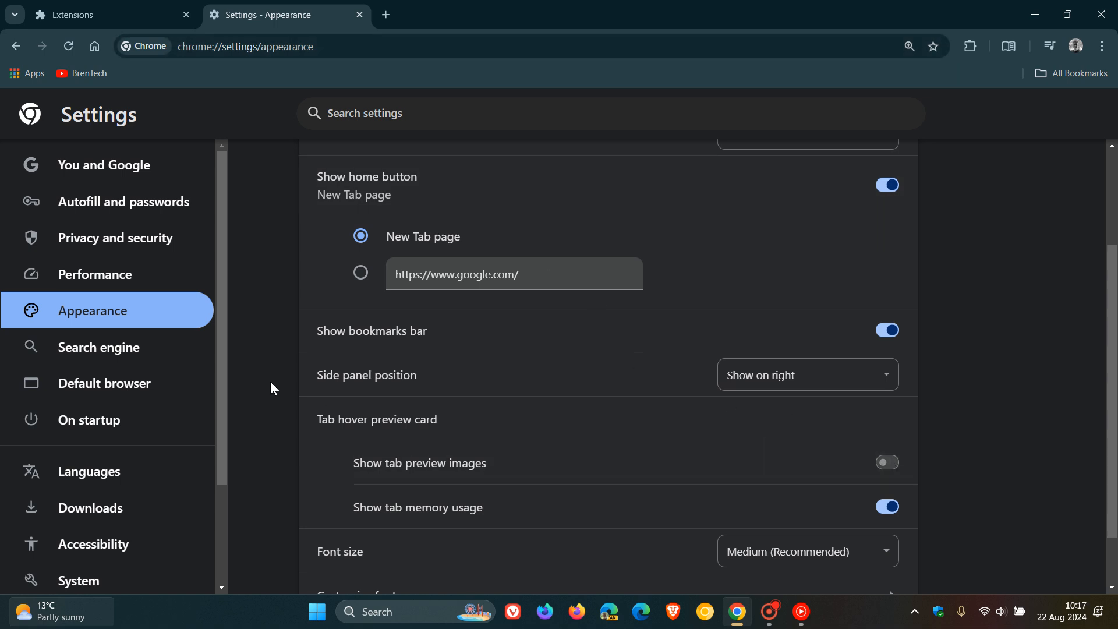
Step: Return from Appearance to the Performance settings section
click(95, 274)
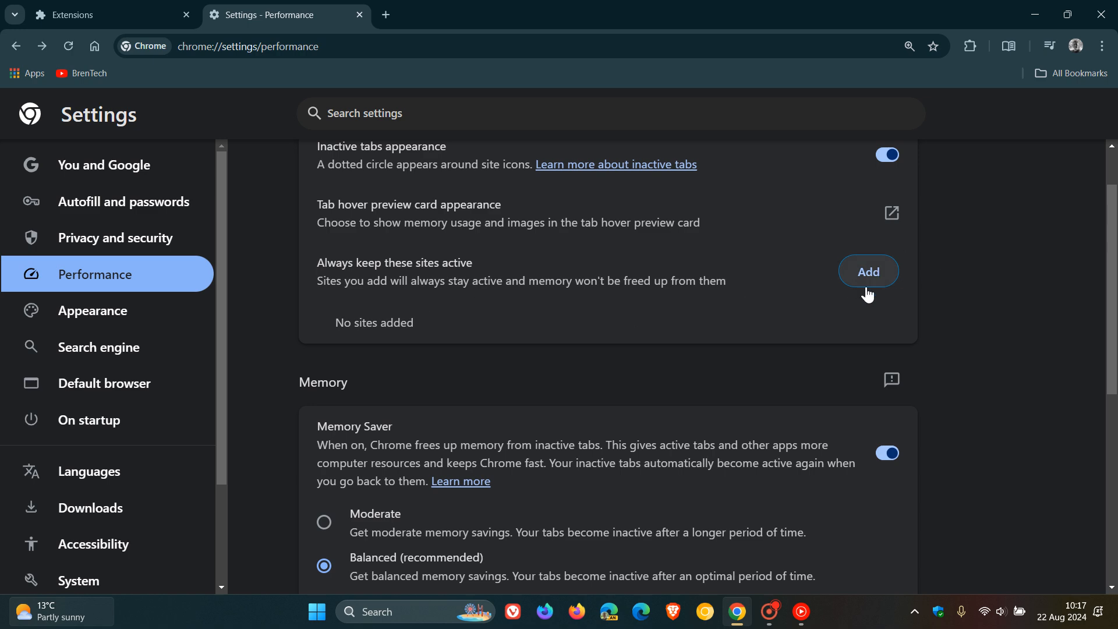
mouse_move(1002, 336)
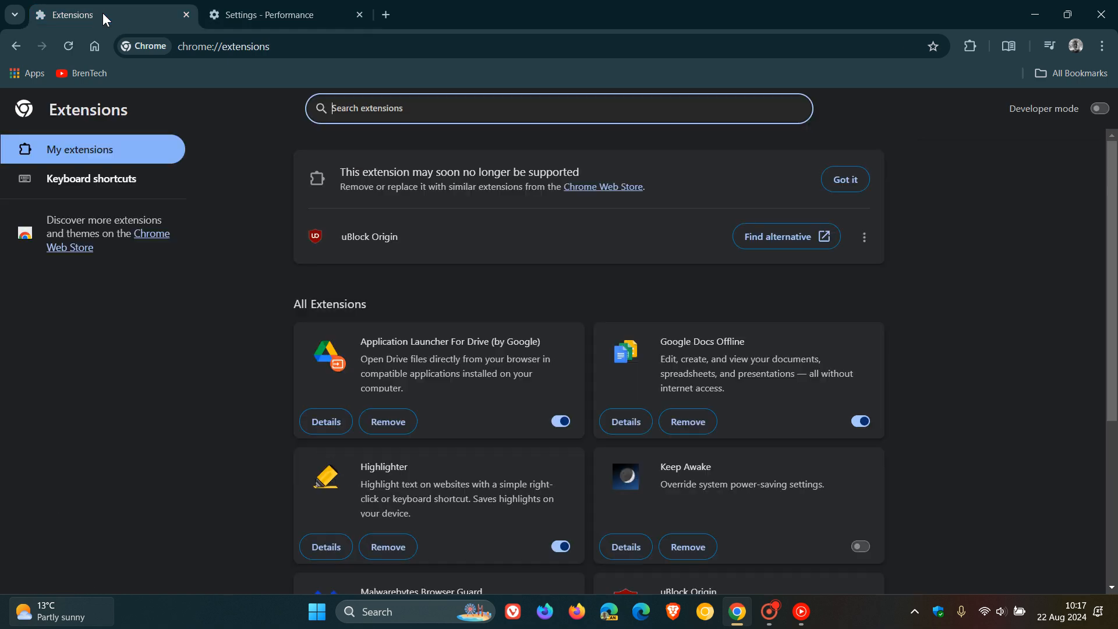
Step: Switch to the first tab and close the Settings - Performance tab
click(95, 46)
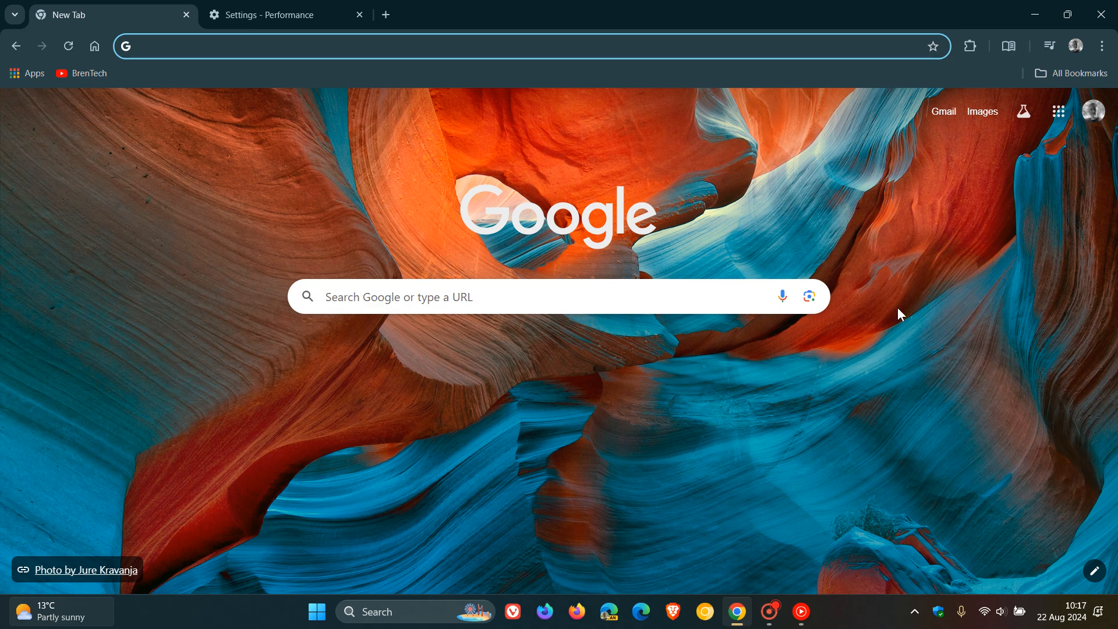
mouse_move(359, 16)
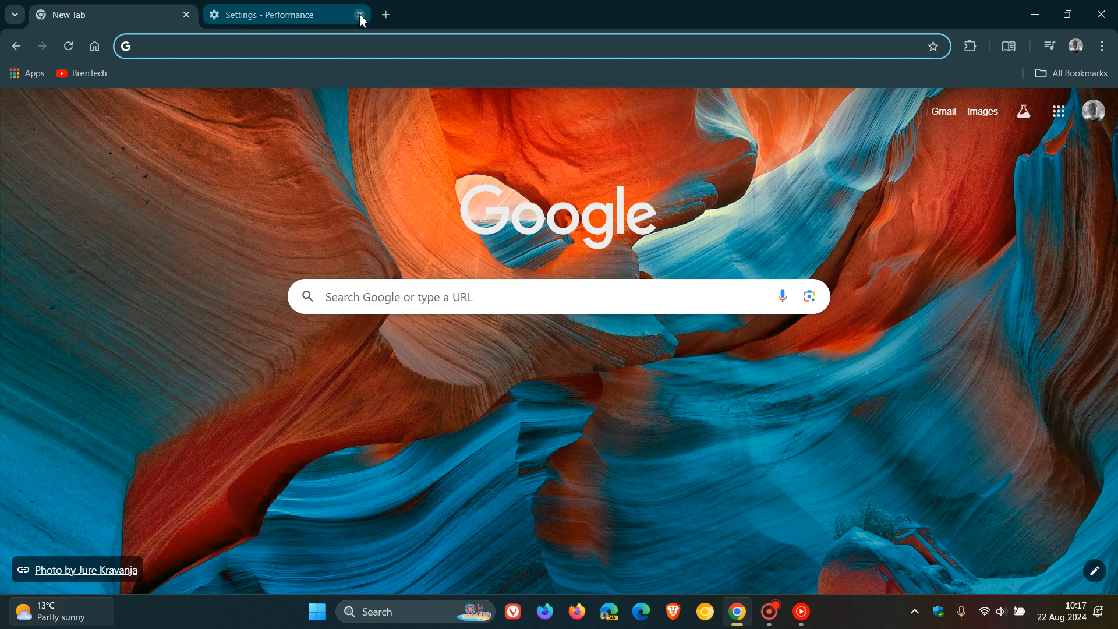
click(359, 15)
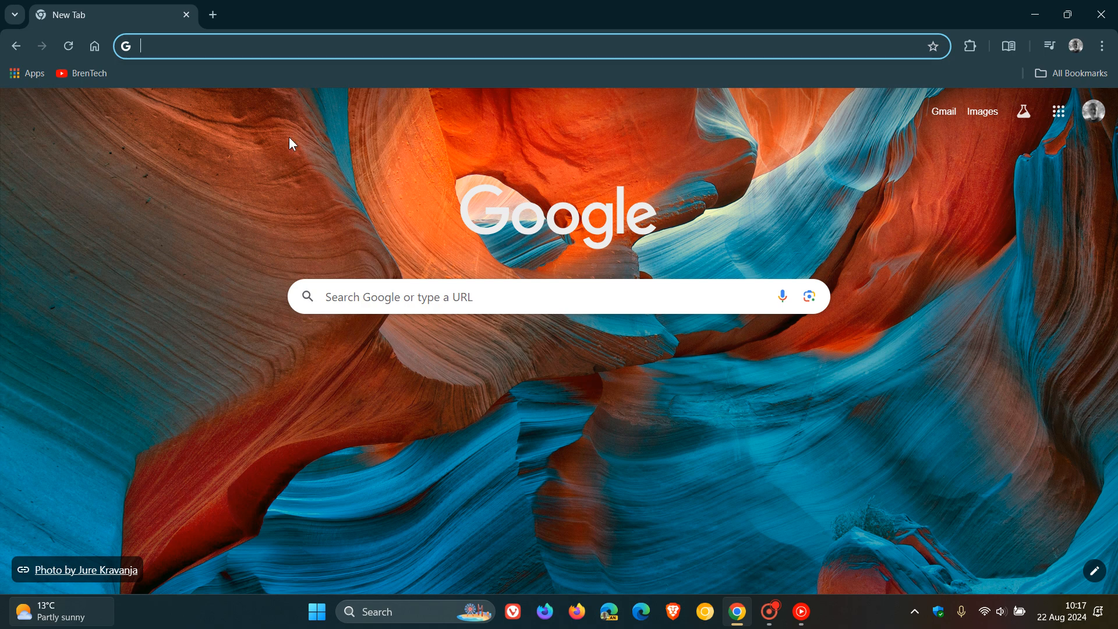
mouse_move(928, 226)
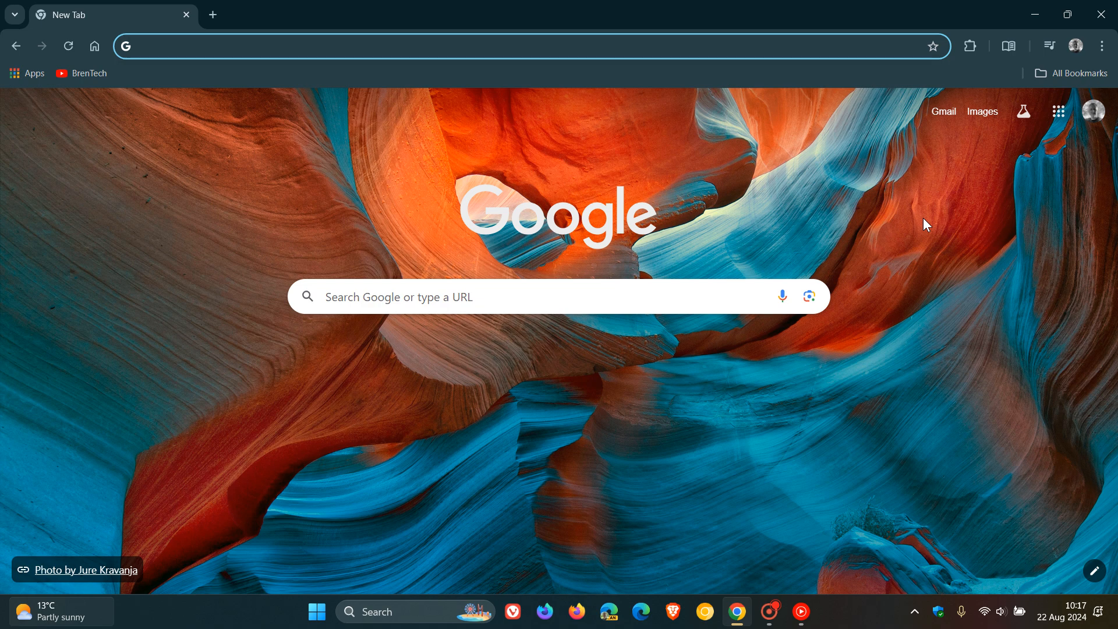
mouse_move(811, 394)
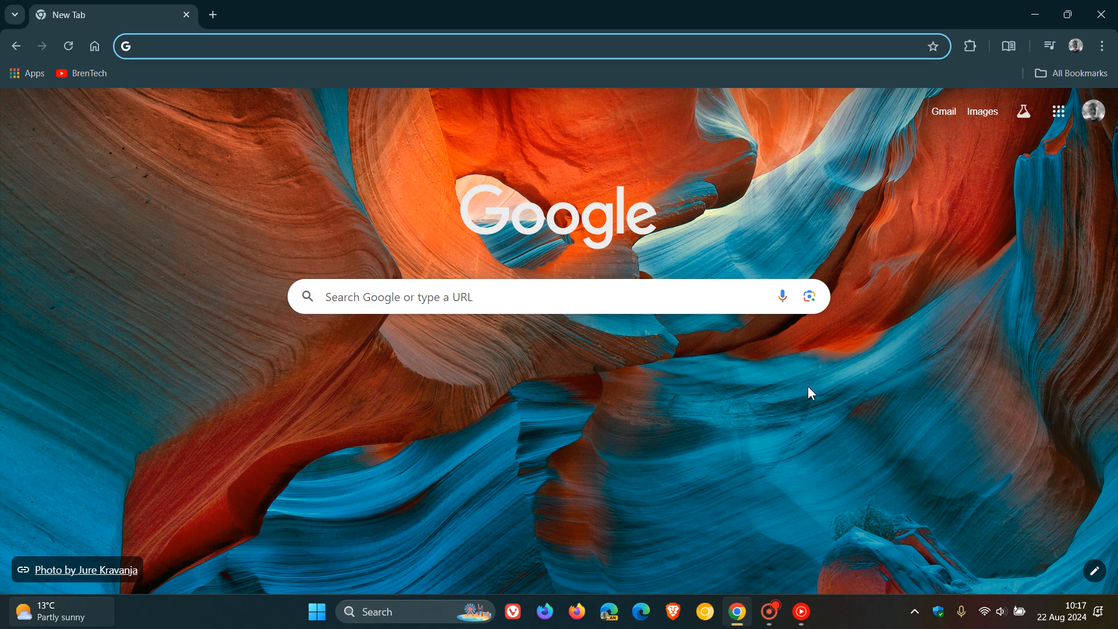